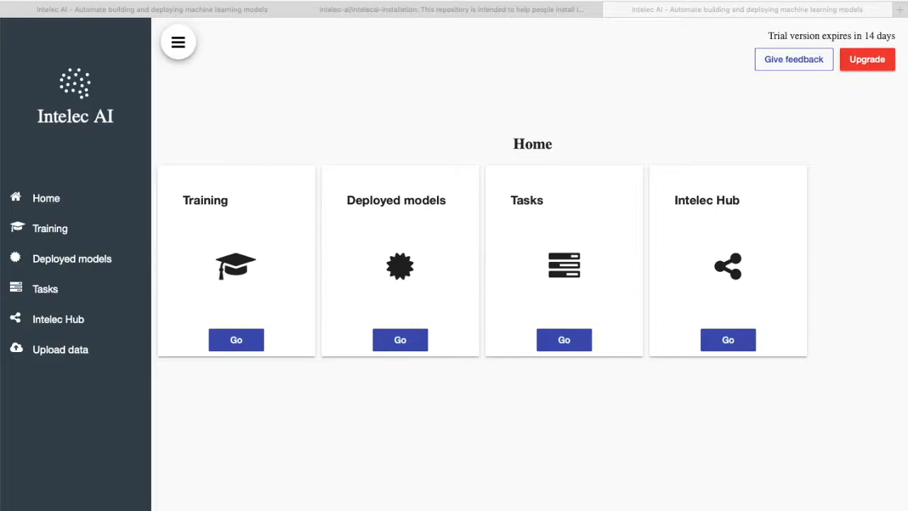
{"action": "mouse_move", "coordinate": [161, 458]}
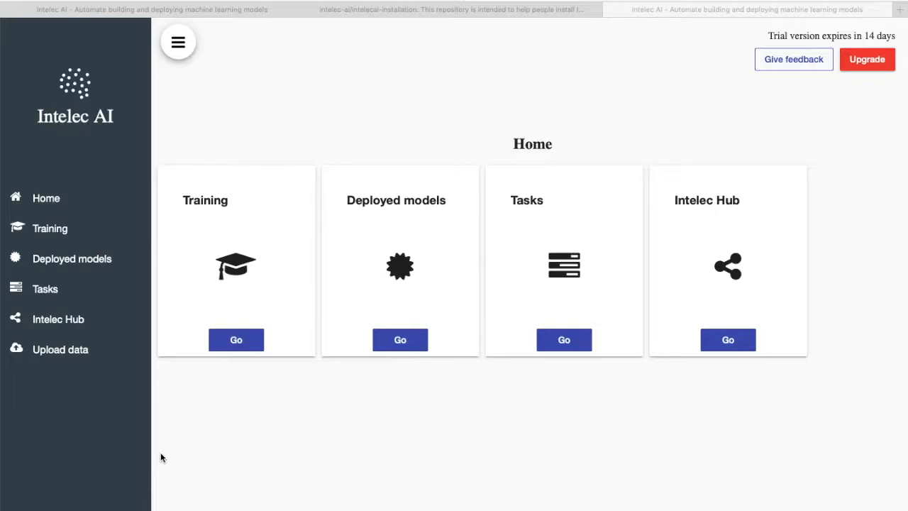
{"action": "mouse_move", "coordinate": [170, 451]}
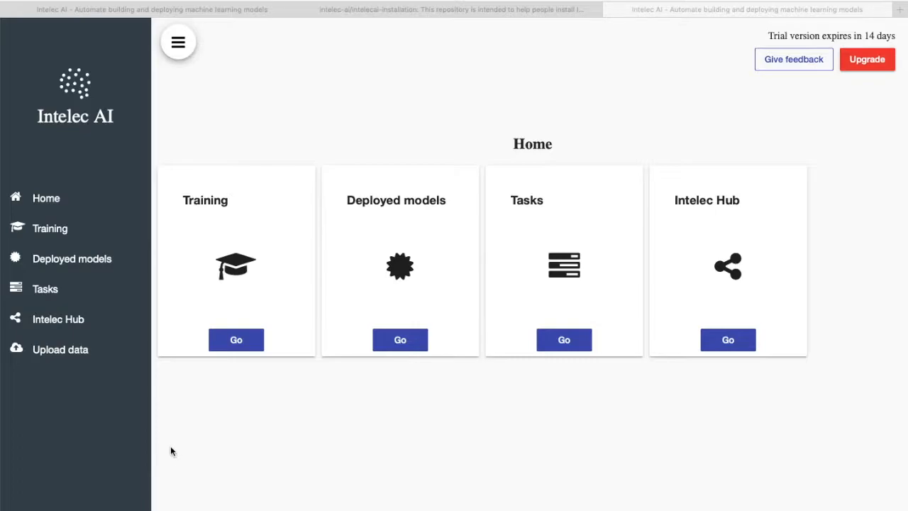
{"action": "mouse_move", "coordinate": [236, 339]}
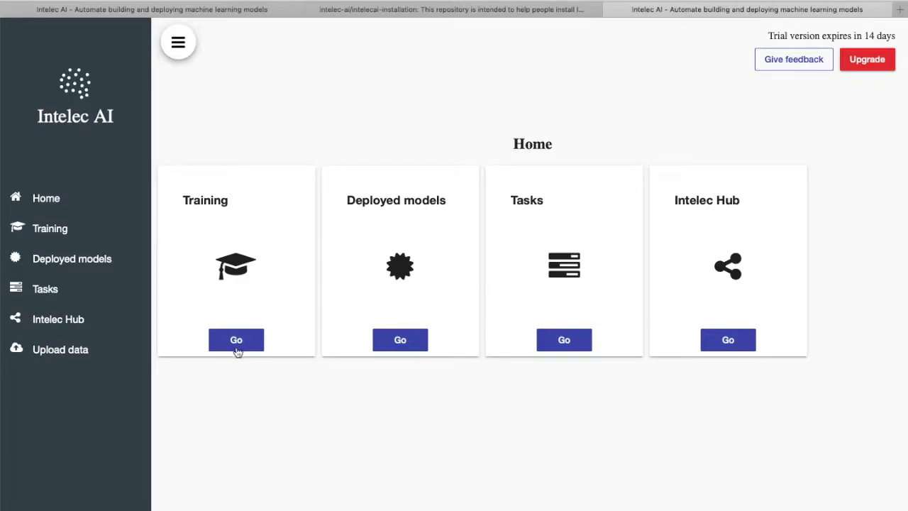
From the Training page, start a new model and select YOLO object detector as trainer.
{"action": "left_click", "coordinate": [235, 339]}
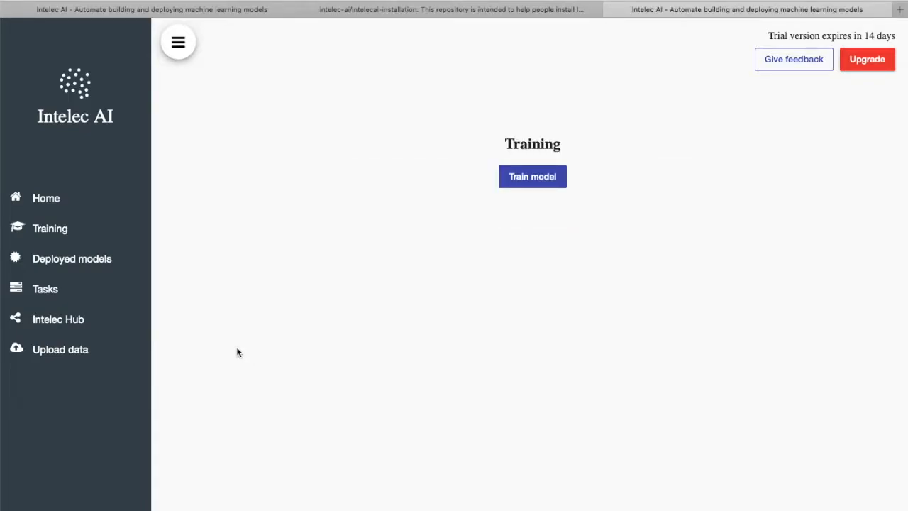
{"action": "left_click", "coordinate": [532, 175]}
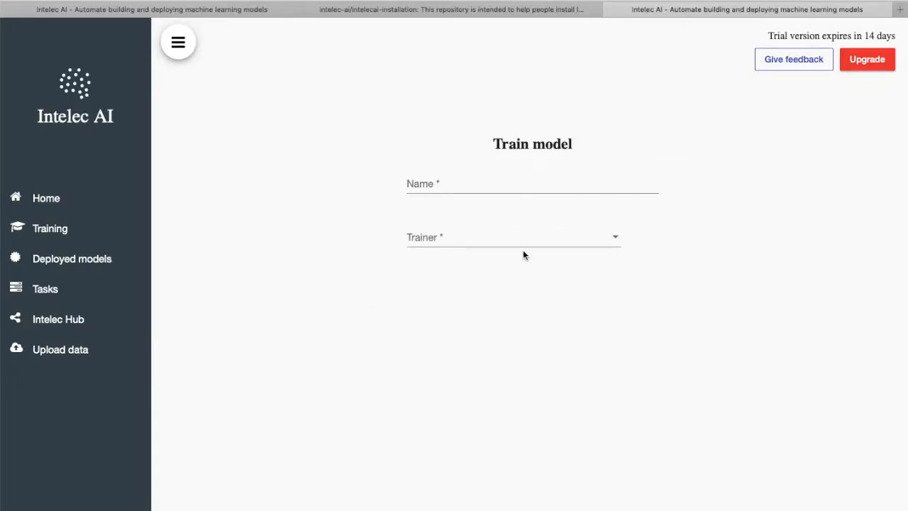
{"action": "left_click", "coordinate": [510, 237]}
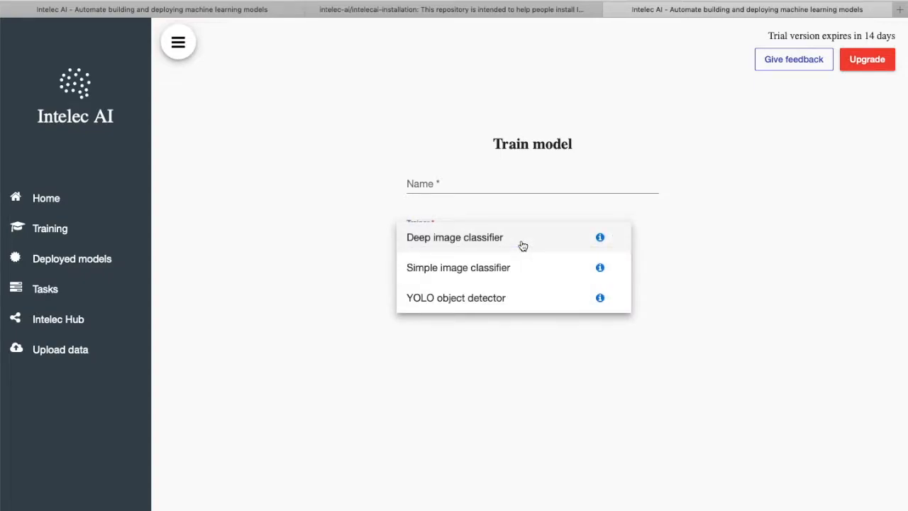
{"action": "mouse_move", "coordinate": [531, 304]}
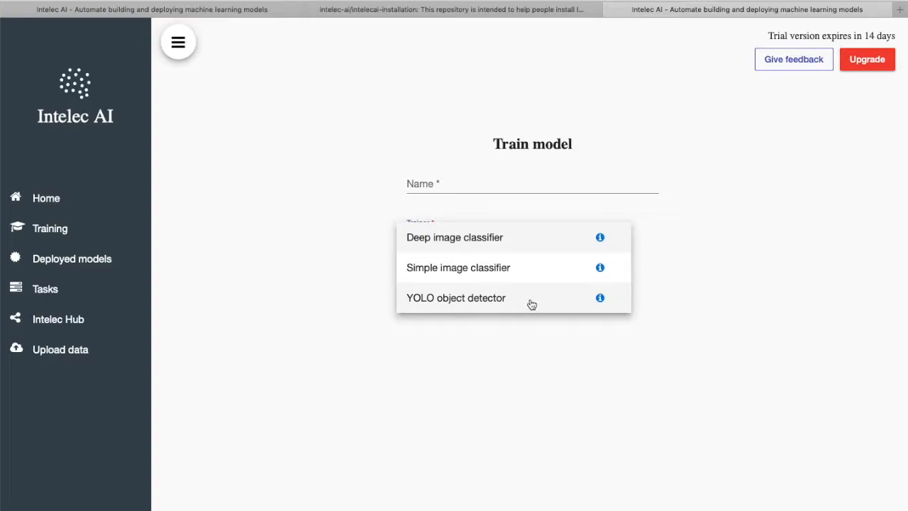
{"action": "left_click", "coordinate": [455, 298]}
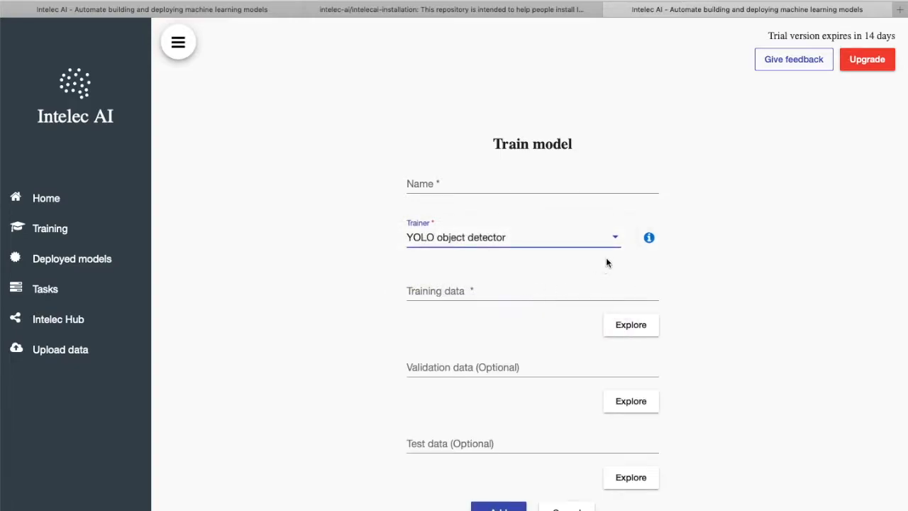
{"action": "mouse_move", "coordinate": [648, 237]}
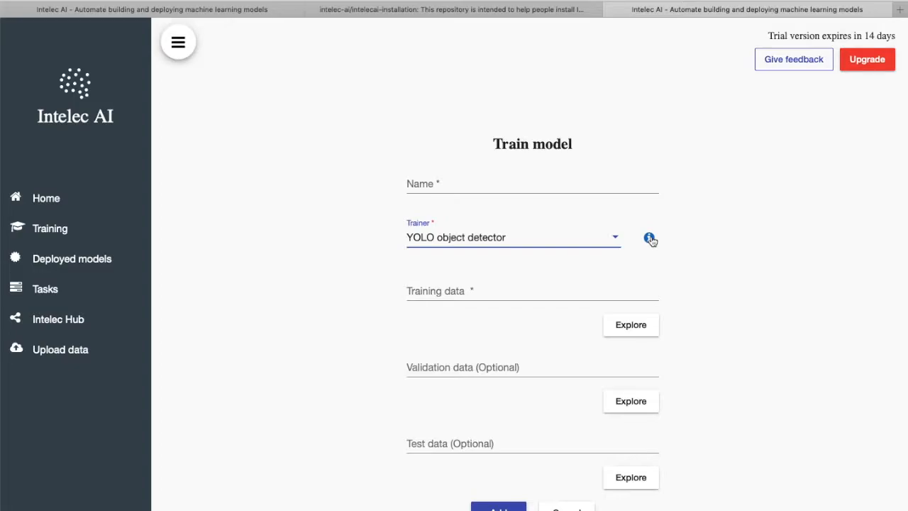
Open the YOLO object detector documentation from the Trainer info icon.
{"action": "left_click", "coordinate": [649, 236]}
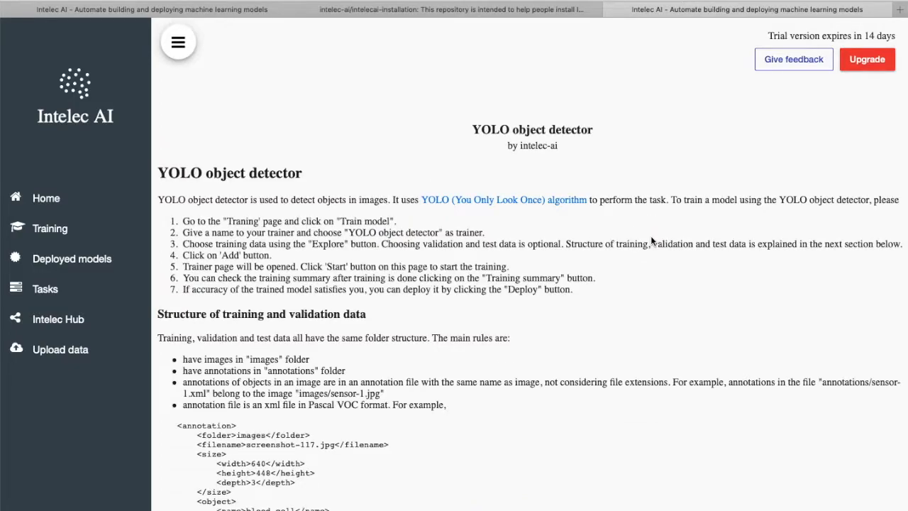
{"action": "mouse_move", "coordinate": [608, 243]}
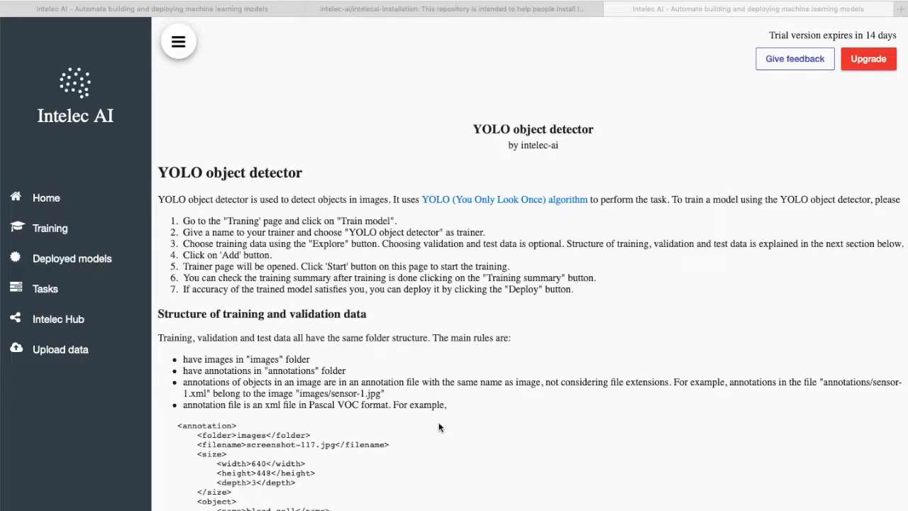
{"action": "mouse_move", "coordinate": [298, 334]}
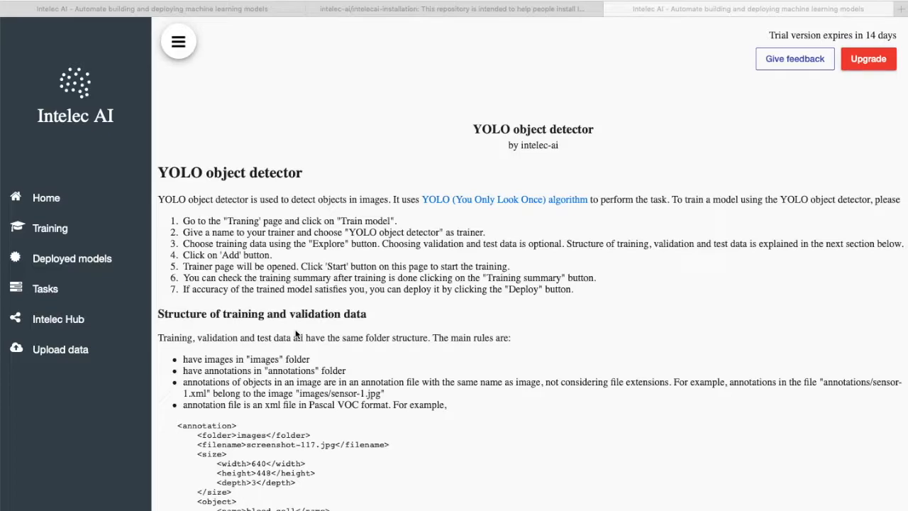
{"action": "mouse_move", "coordinate": [282, 317]}
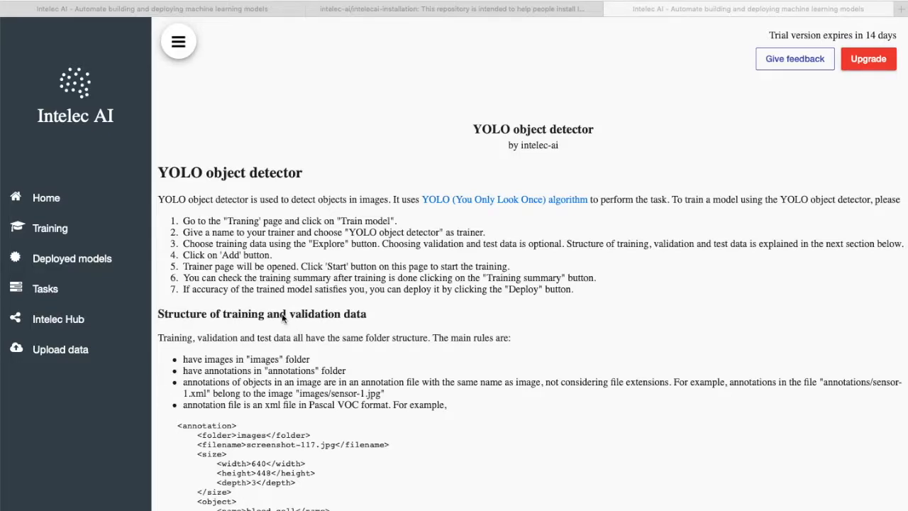
{"action": "mouse_move", "coordinate": [240, 379]}
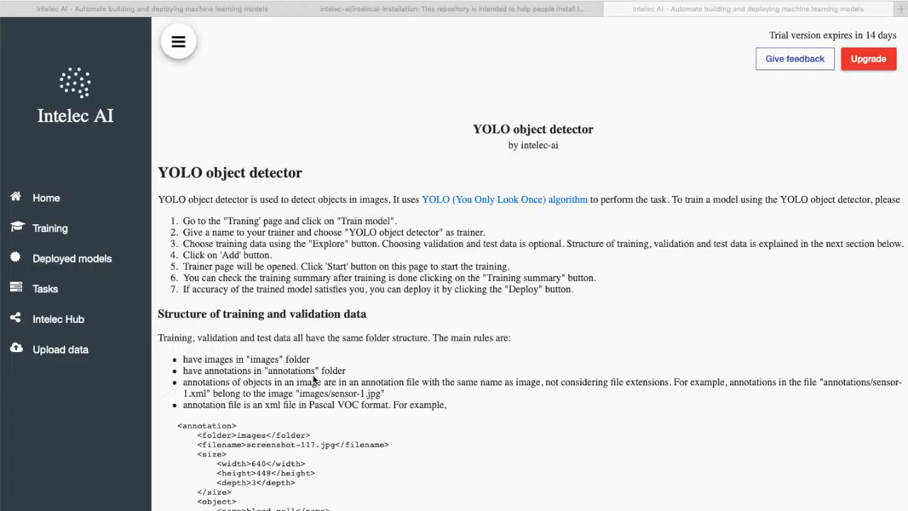
{"action": "mouse_move", "coordinate": [29, 287]}
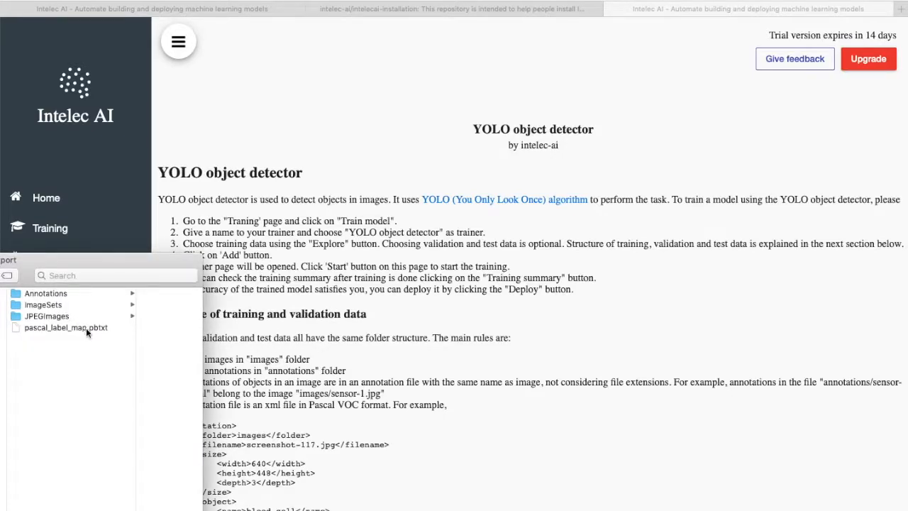
{"action": "mouse_move", "coordinate": [50, 341]}
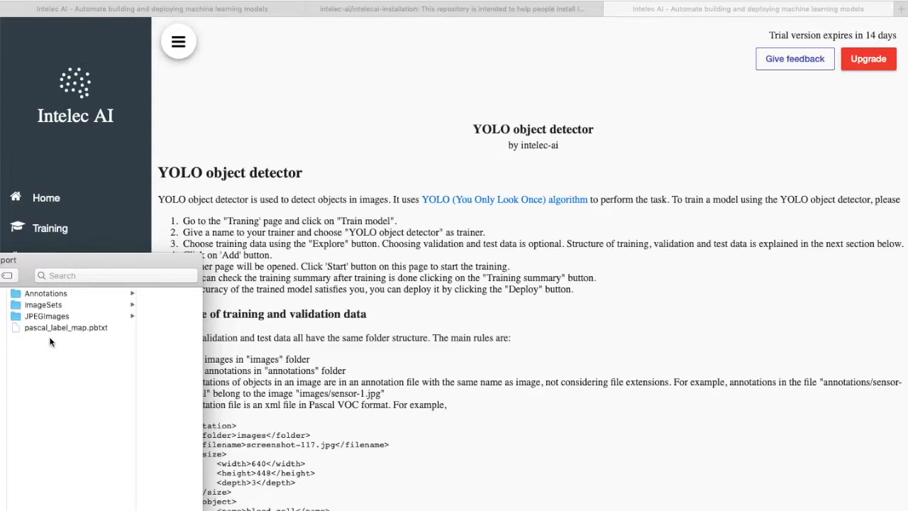
Rename the dataset's JPEGImages folder to 'images' in Finder.
{"action": "left_click", "coordinate": [46, 293]}
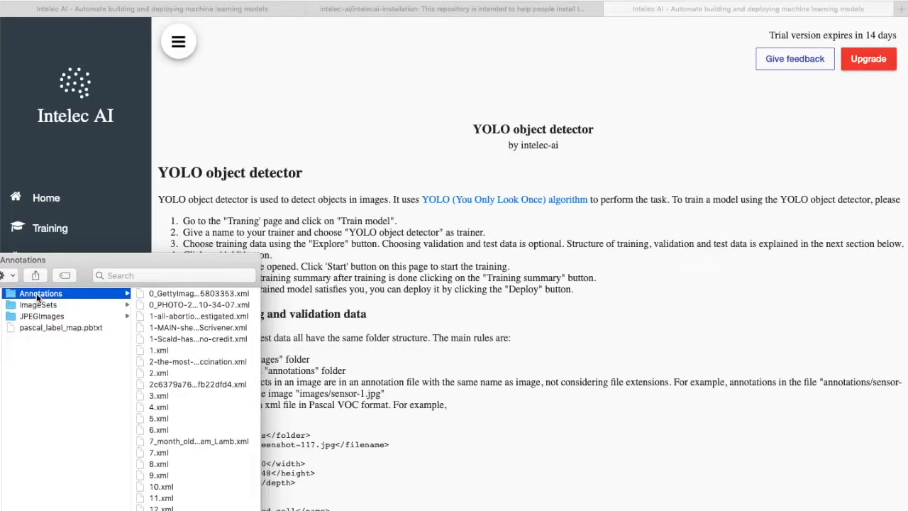
{"action": "mouse_move", "coordinate": [61, 303]}
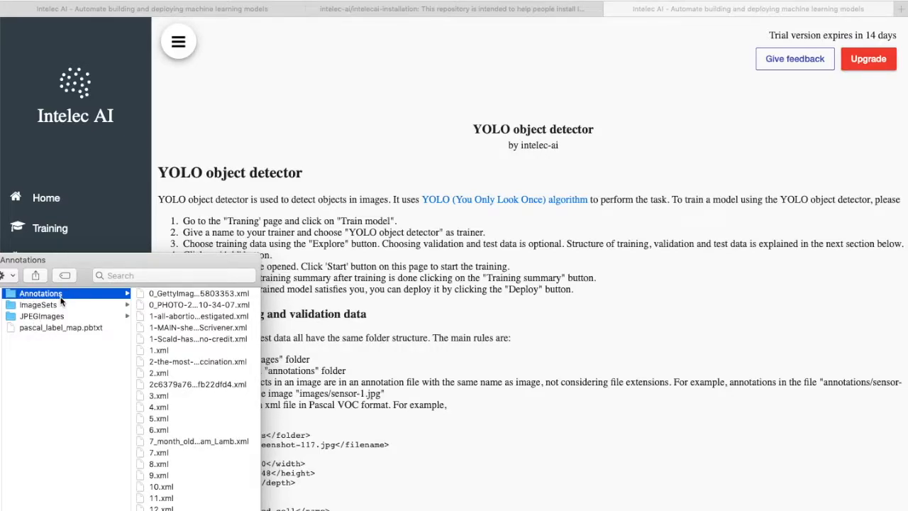
{"action": "mouse_move", "coordinate": [50, 320]}
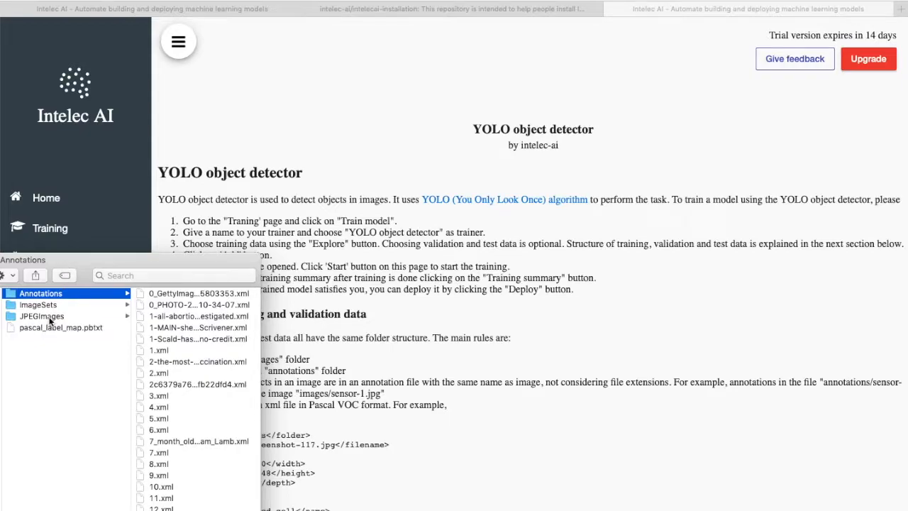
{"action": "left_click", "coordinate": [42, 316]}
{"action": "type", "text": "ima"}
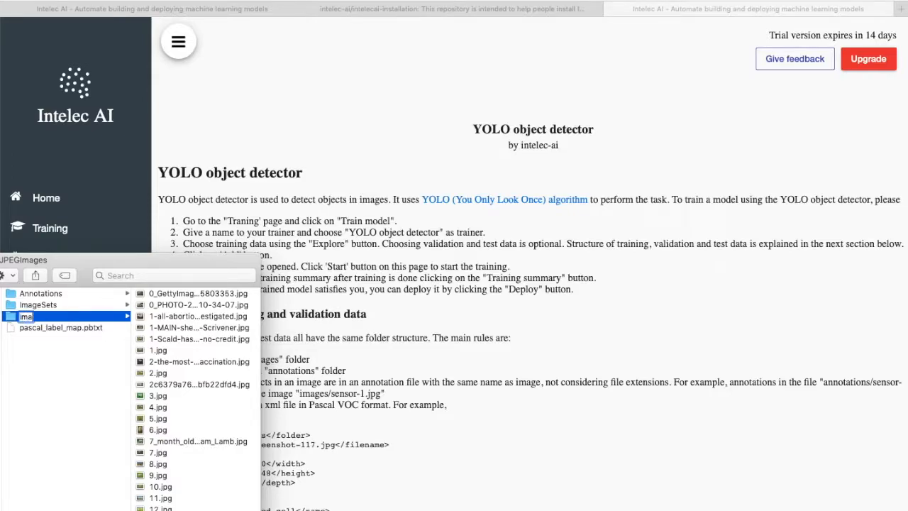
{"action": "left_click", "coordinate": [32, 304]}
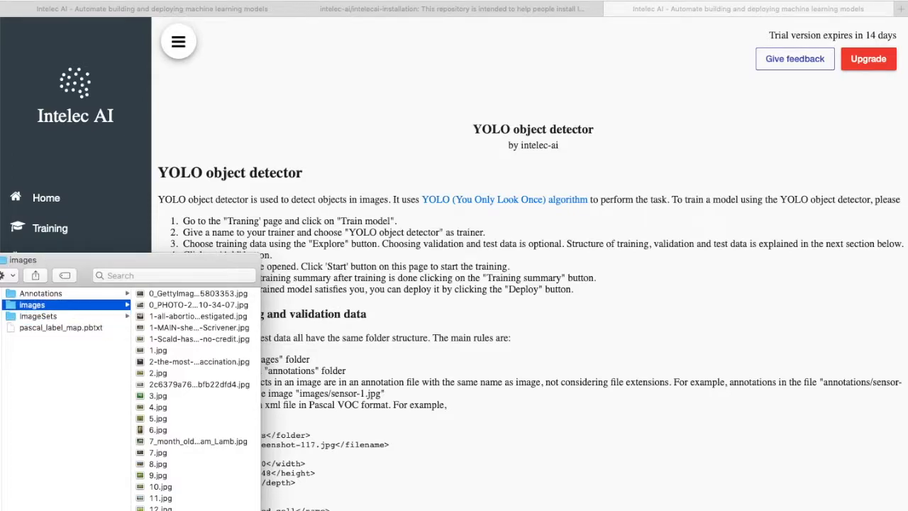
{"action": "left_click", "coordinate": [40, 293]}
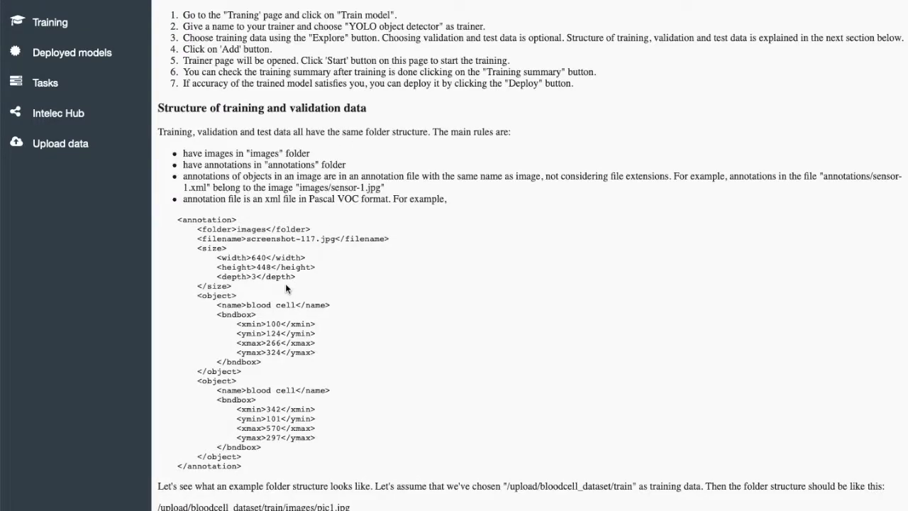
{"action": "mouse_move", "coordinate": [181, 225]}
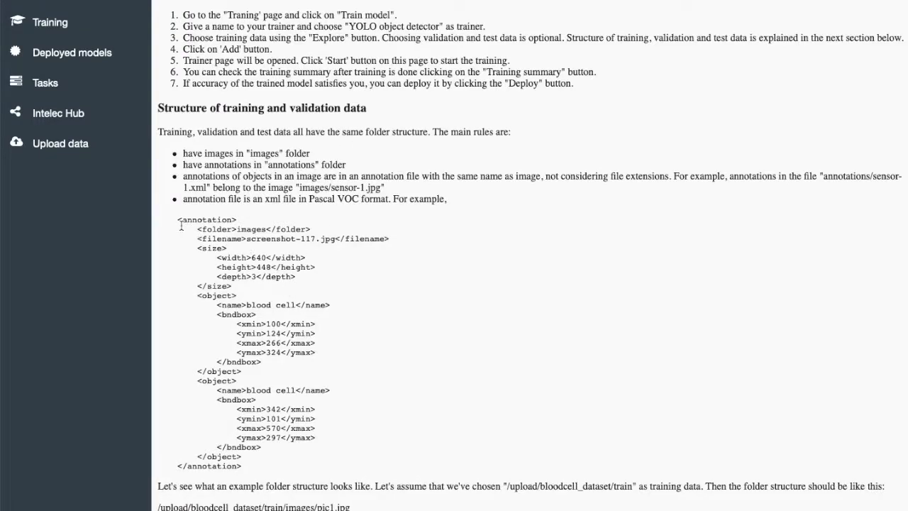
{"action": "mouse_move", "coordinate": [263, 249]}
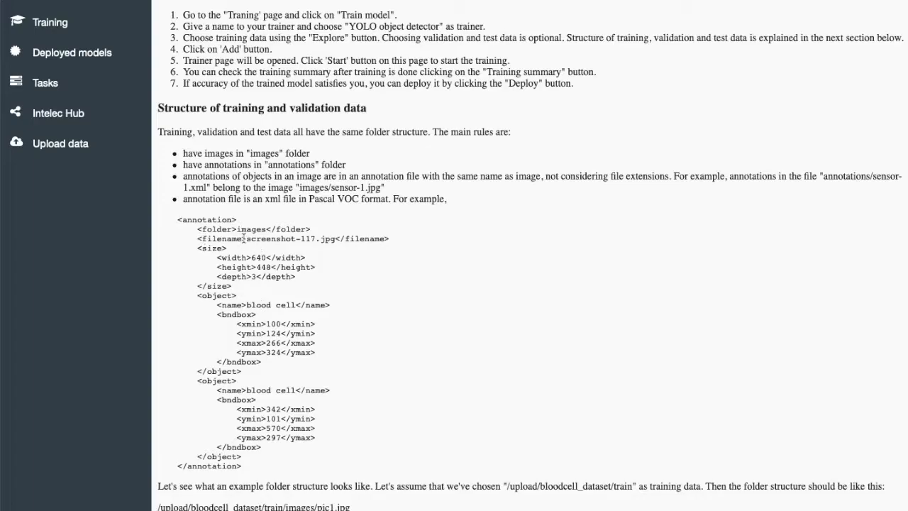
{"action": "mouse_move", "coordinate": [248, 250]}
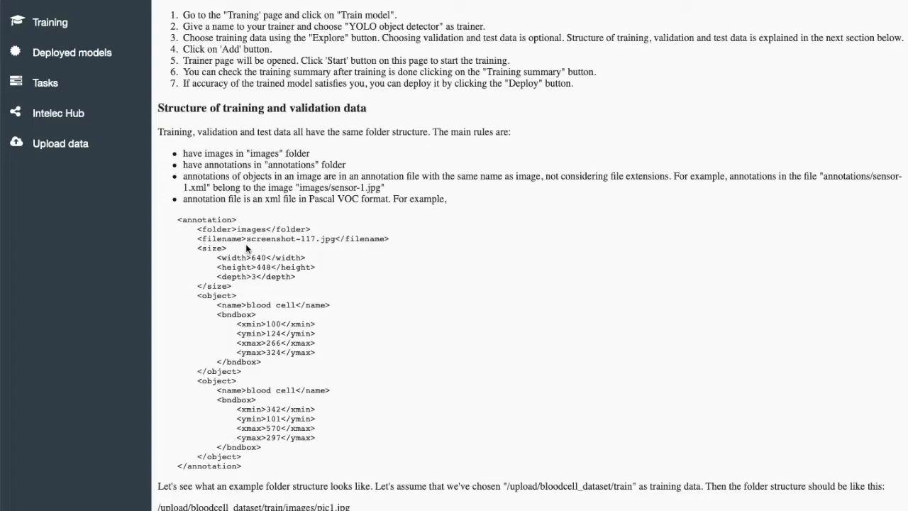
Select the example file name screenshot-117.jpg in the sample annotation.
{"action": "double_click", "coordinate": [289, 238]}
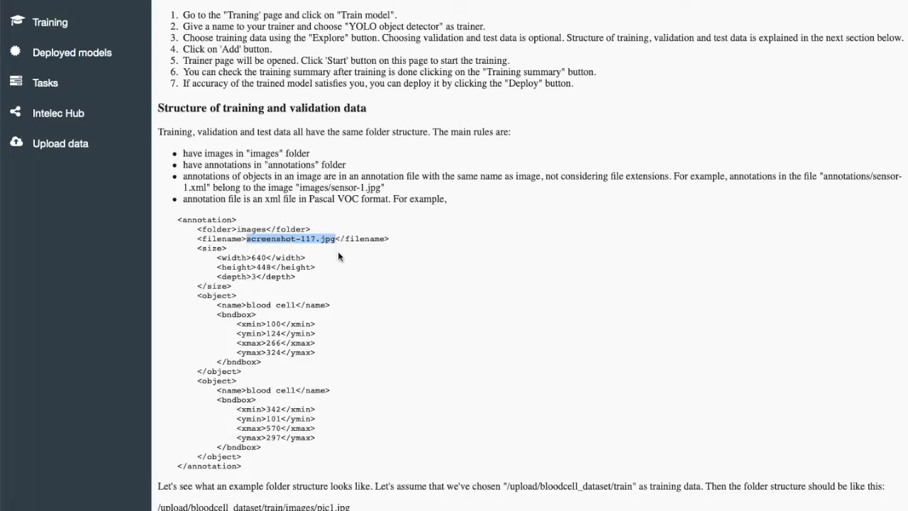
{"action": "mouse_move", "coordinate": [206, 297]}
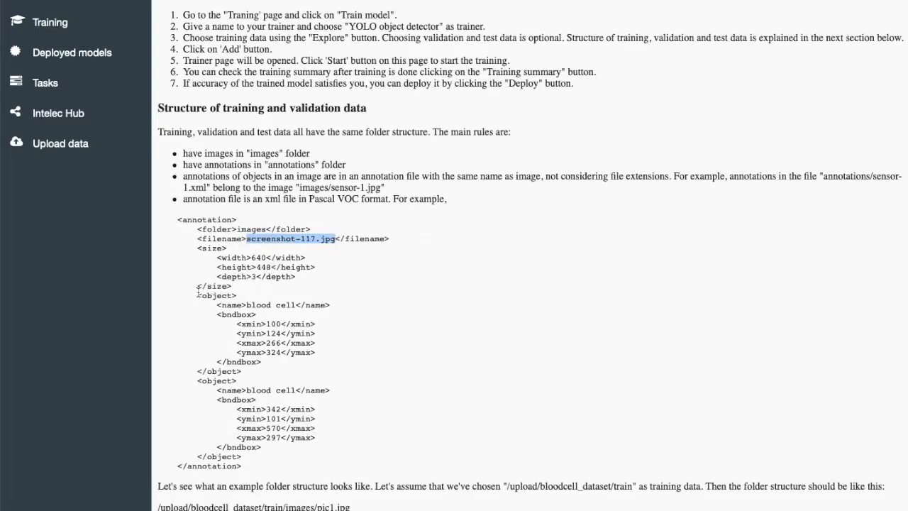
{"action": "mouse_move", "coordinate": [266, 302]}
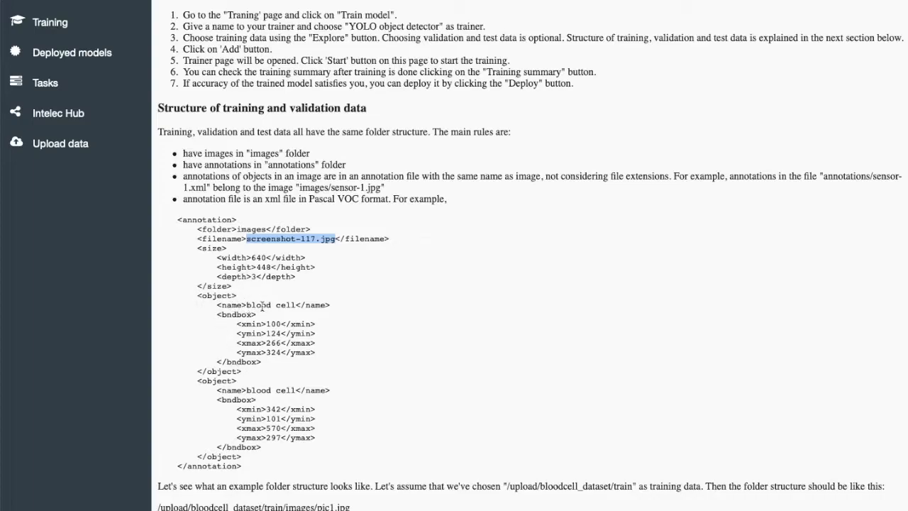
{"action": "mouse_move", "coordinate": [258, 388]}
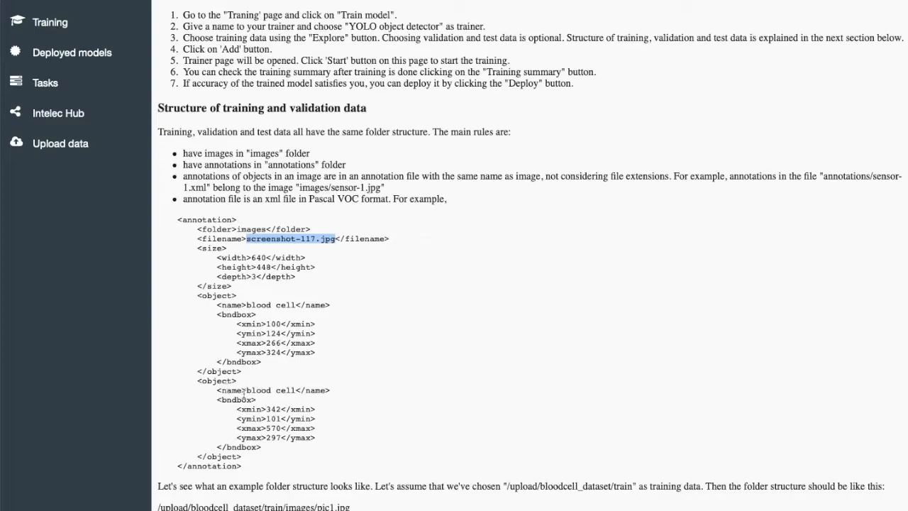
{"action": "mouse_move", "coordinate": [272, 430]}
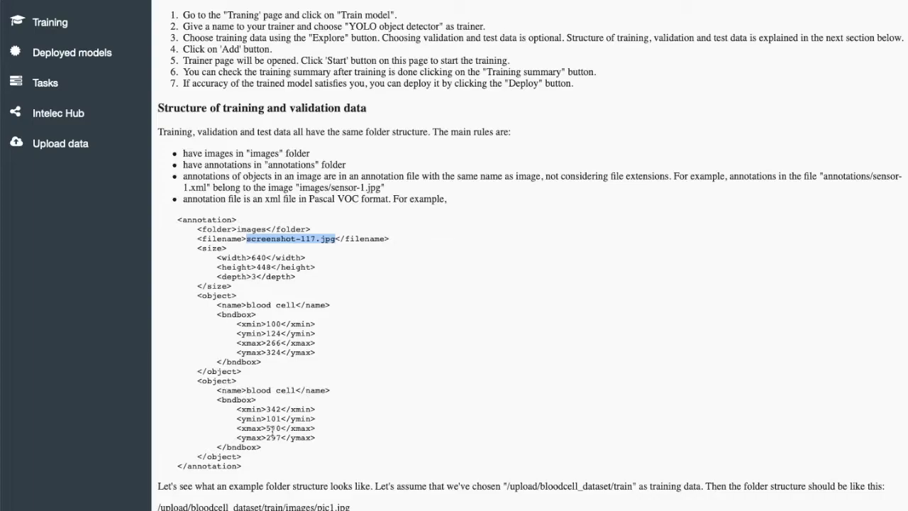
{"action": "mouse_move", "coordinate": [262, 454]}
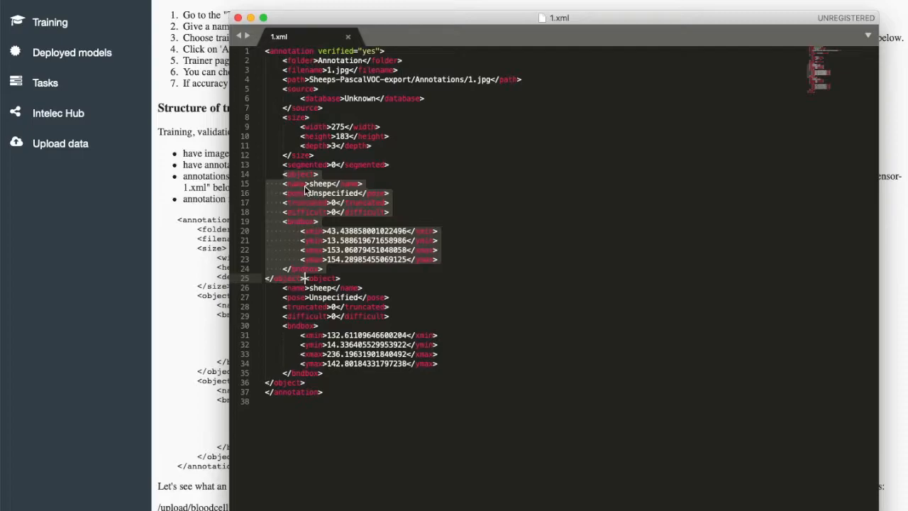
{"action": "mouse_move", "coordinate": [329, 192]}
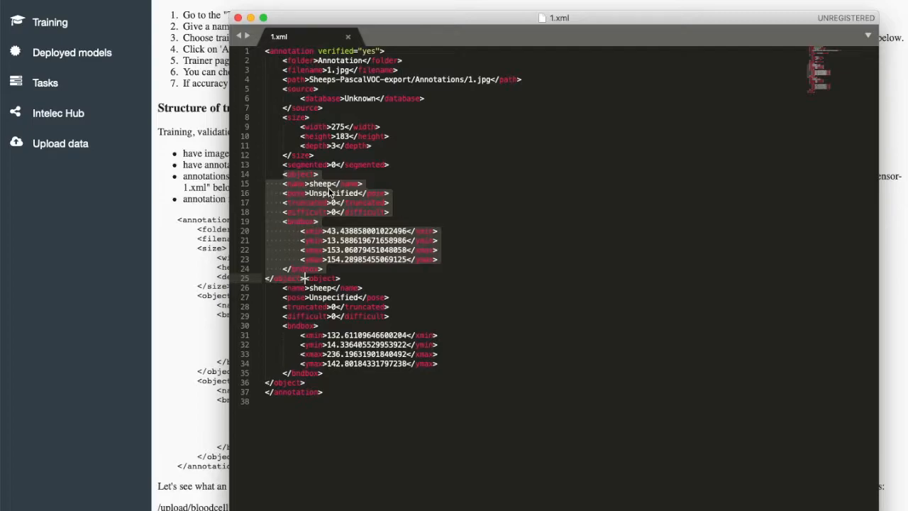
{"action": "mouse_move", "coordinate": [309, 228]}
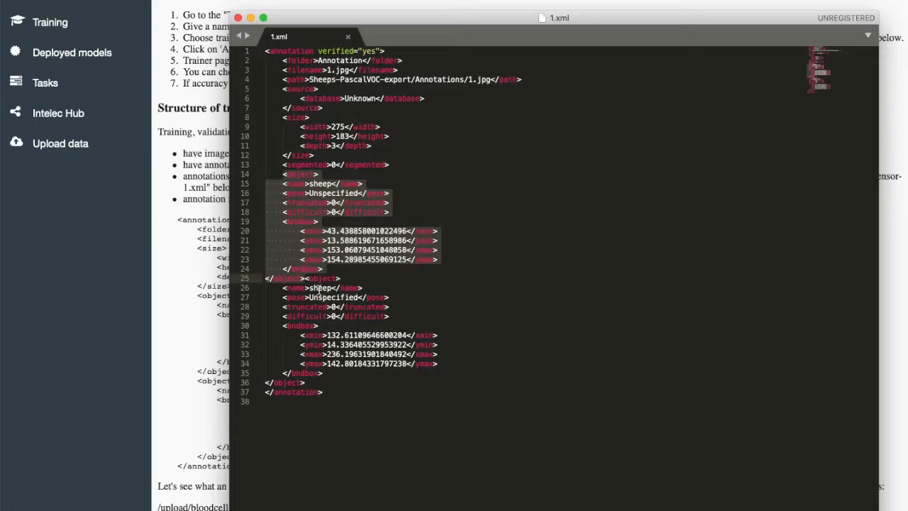
Select the second sheep object block in 1.xml to inspect its bounding box.
{"action": "left_click", "coordinate": [298, 382]}
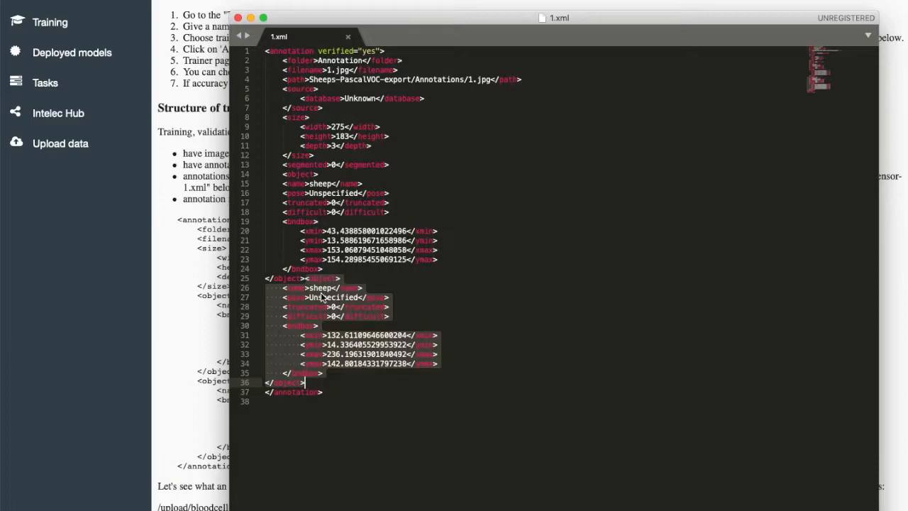
{"action": "mouse_move", "coordinate": [307, 338]}
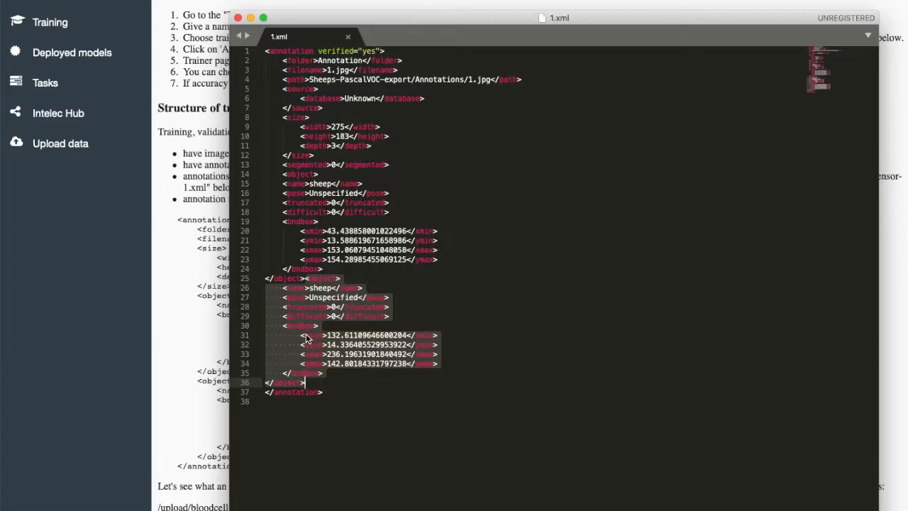
{"action": "mouse_move", "coordinate": [449, 392]}
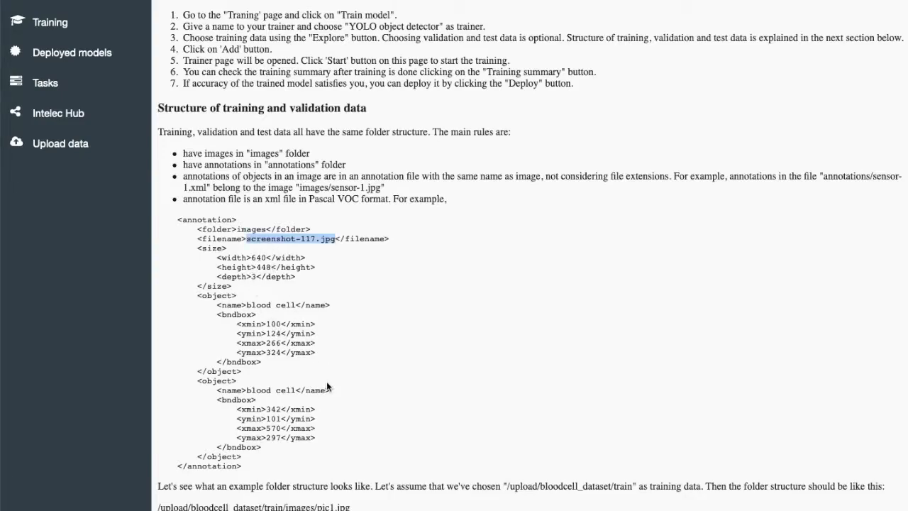
Scroll up through the Intelec AI documentation page.
{"action": "scroll", "scroll_direction": "up", "scroll_amount": 3}
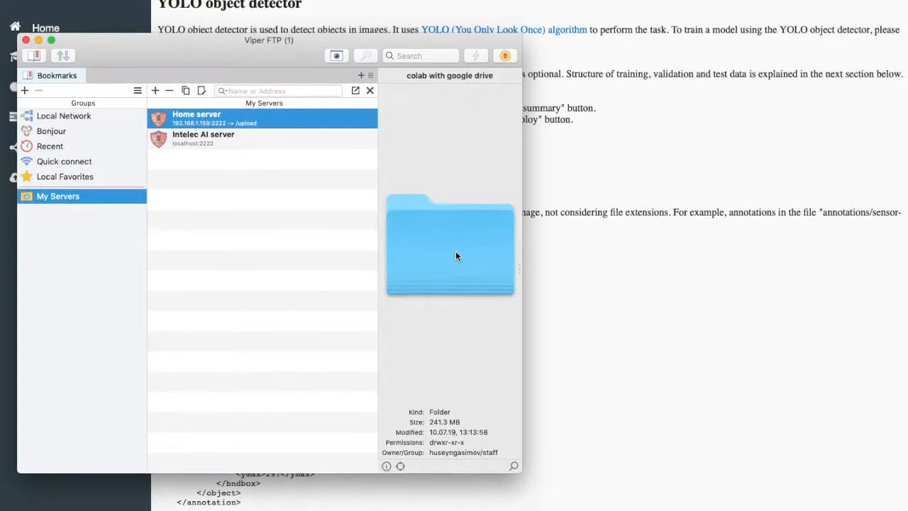
{"action": "mouse_move", "coordinate": [448, 241]}
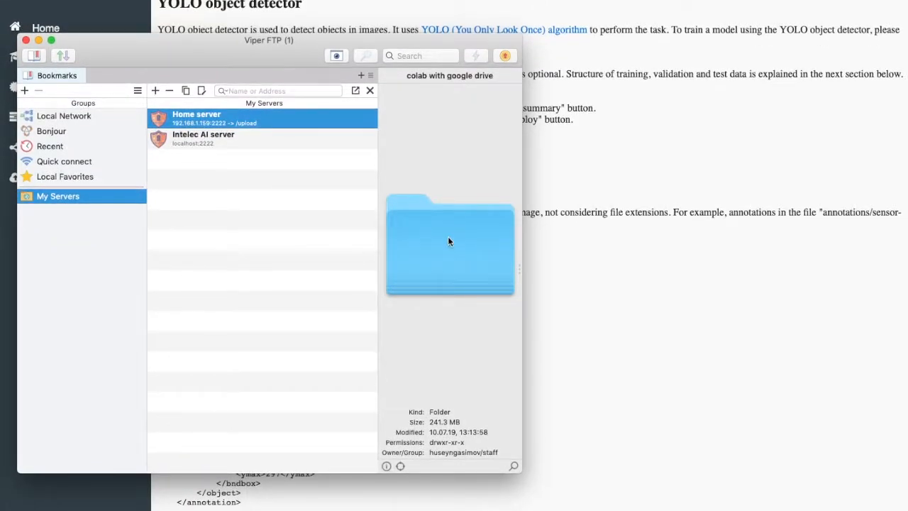
{"action": "mouse_move", "coordinate": [383, 205]}
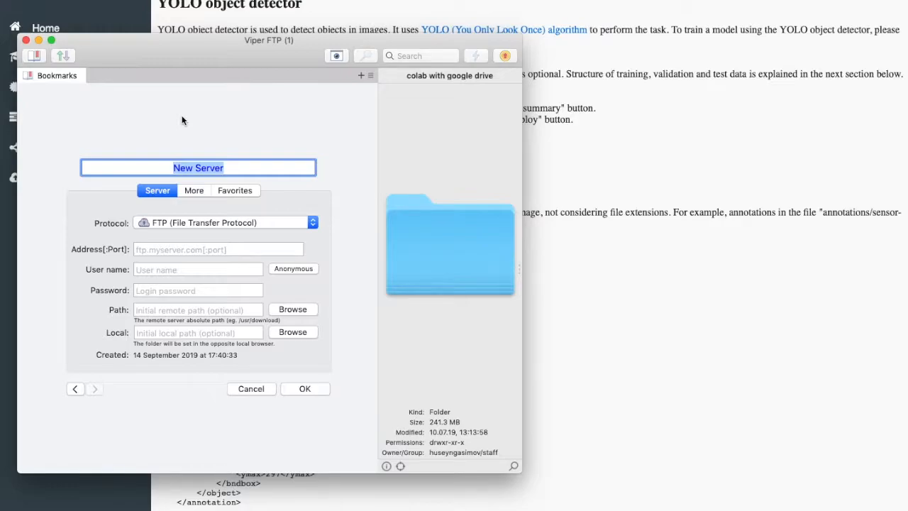
Add an SFTP bookmark 'Intelec AI' at localhost:2222, user ftpuser, path /, and save it.
{"action": "type", "text": "Intelec AI"}
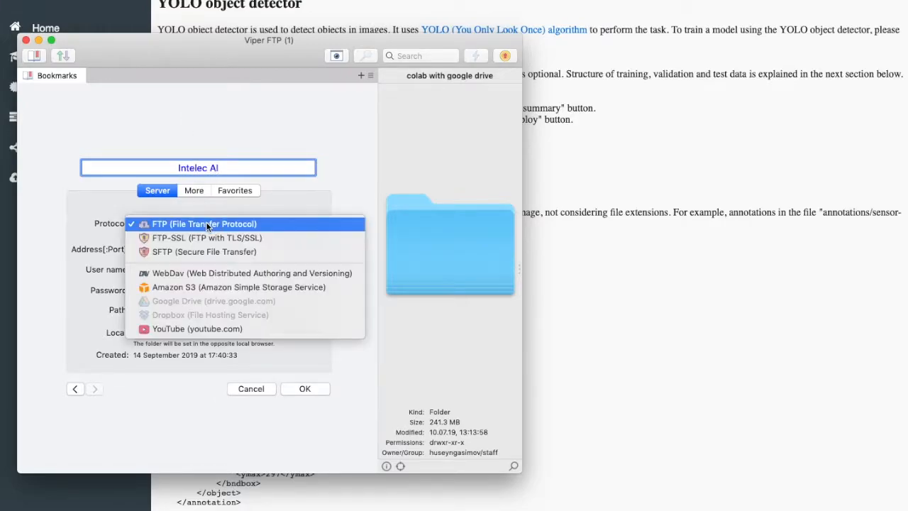
{"action": "mouse_move", "coordinate": [208, 251]}
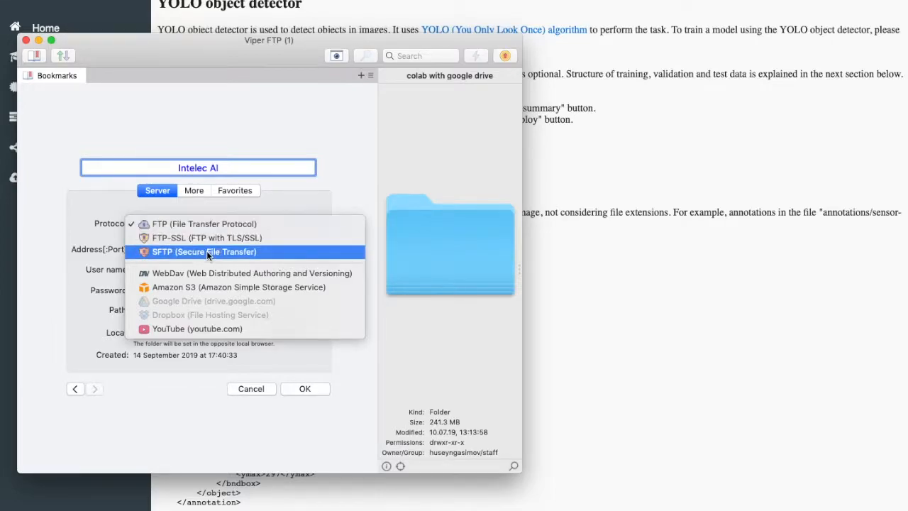
{"action": "left_click", "coordinate": [202, 252]}
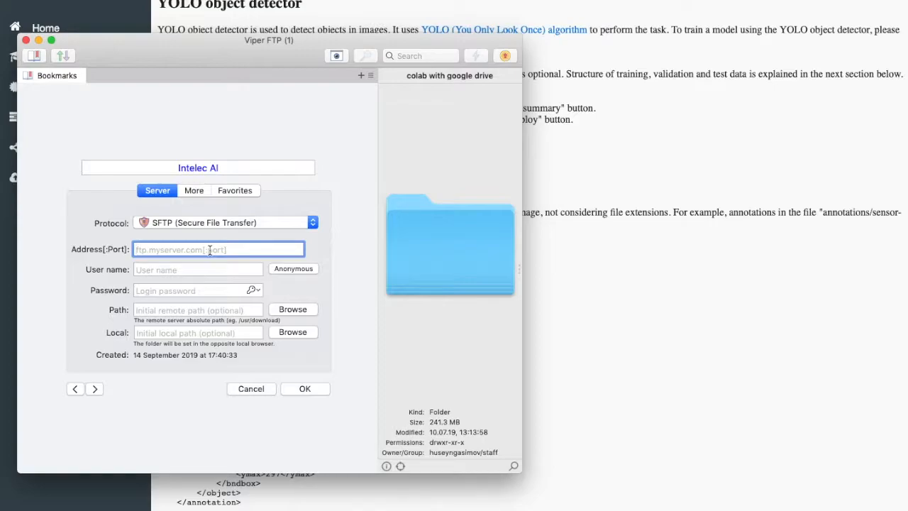
{"action": "type", "text": "localhost"}
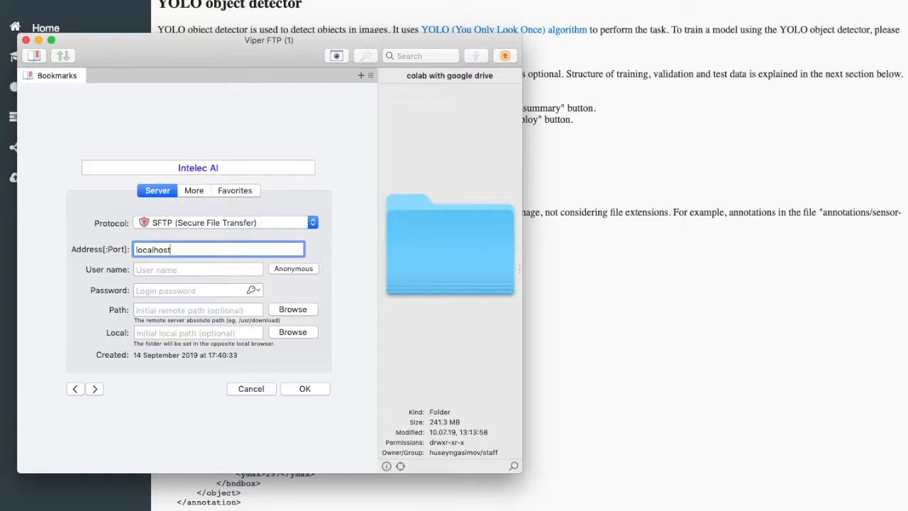
{"action": "type", "text": ":222"}
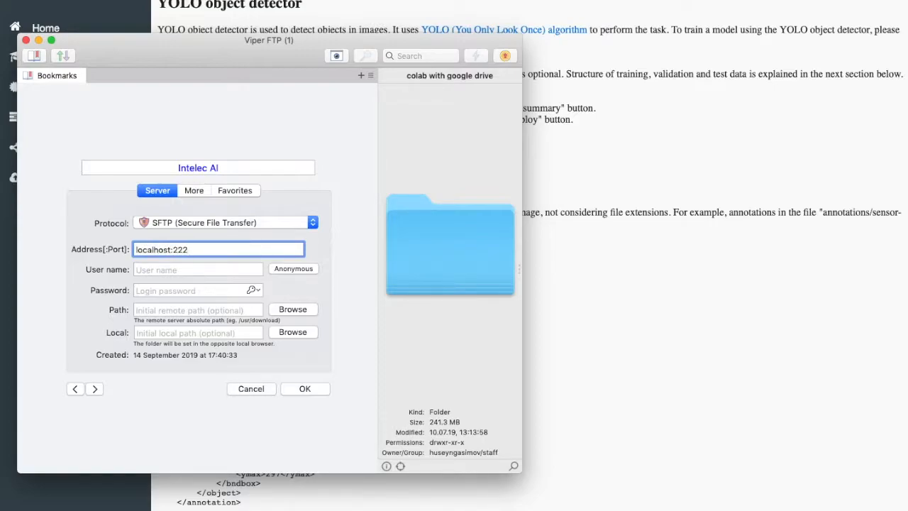
{"action": "type", "text": "2"}
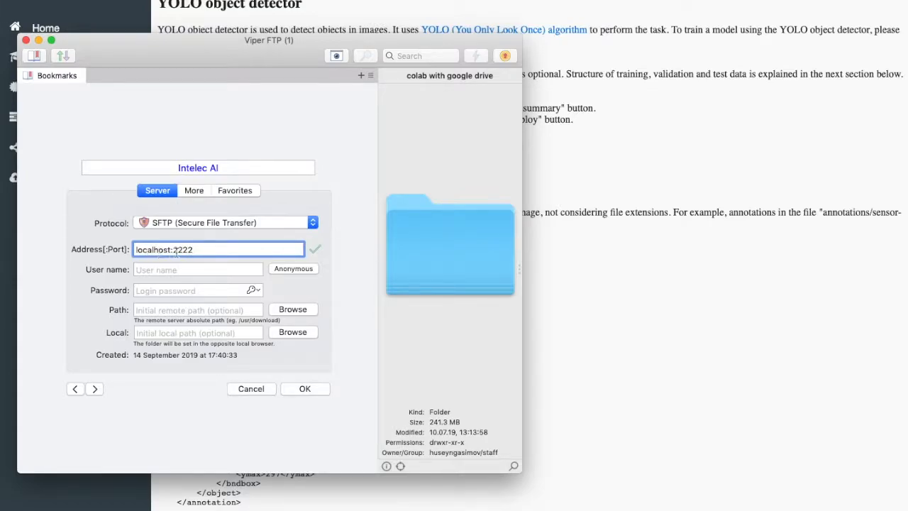
{"action": "mouse_move", "coordinate": [202, 266]}
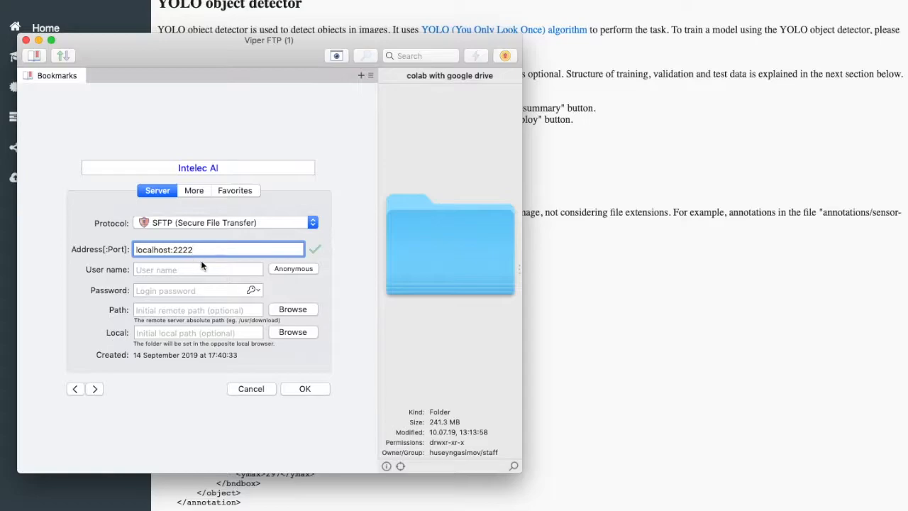
{"action": "left_click", "coordinate": [197, 269]}
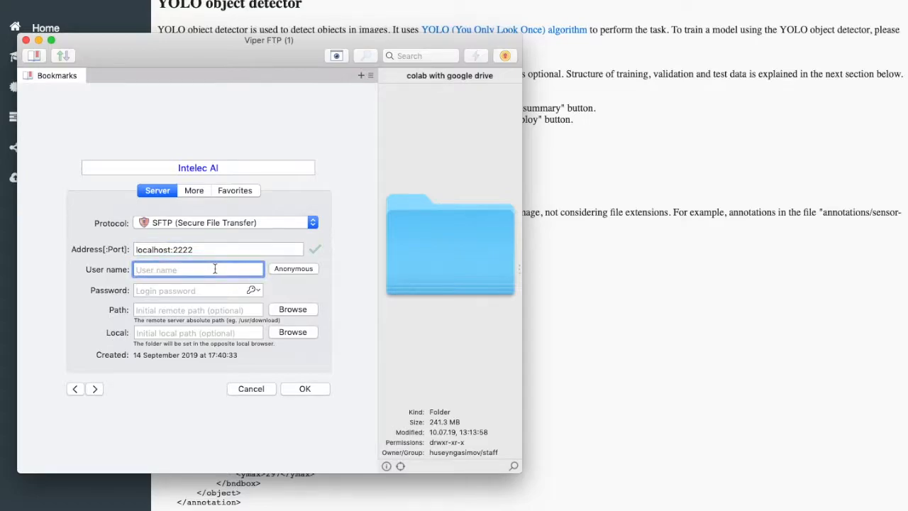
{"action": "type", "text": "ftpu"}
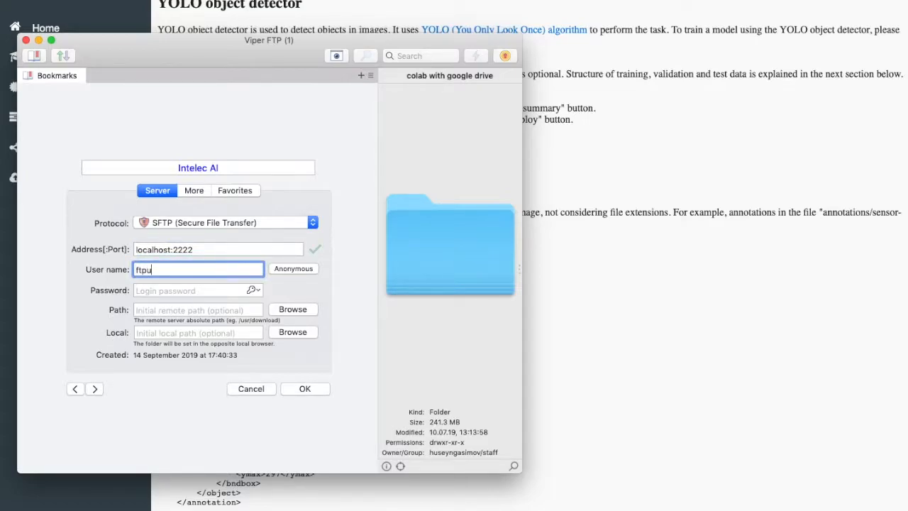
{"action": "type", "text": "ser"}
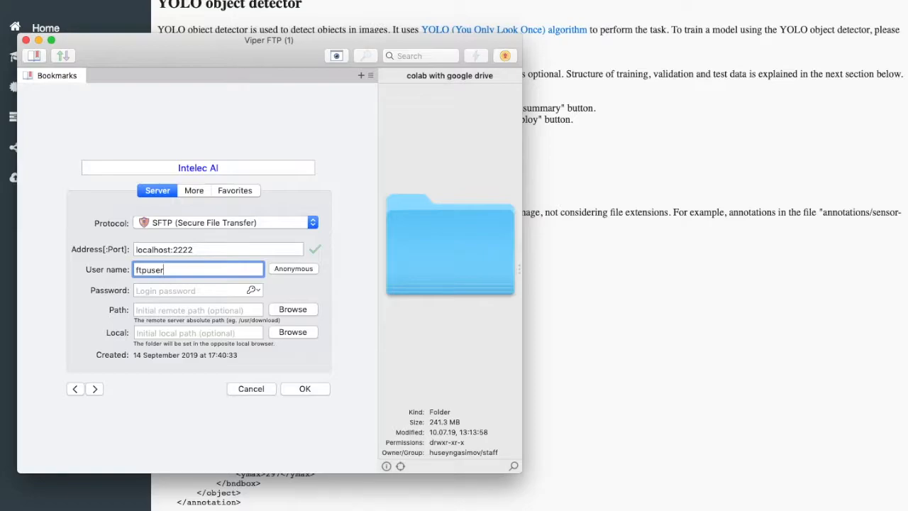
{"action": "left_click", "coordinate": [197, 310]}
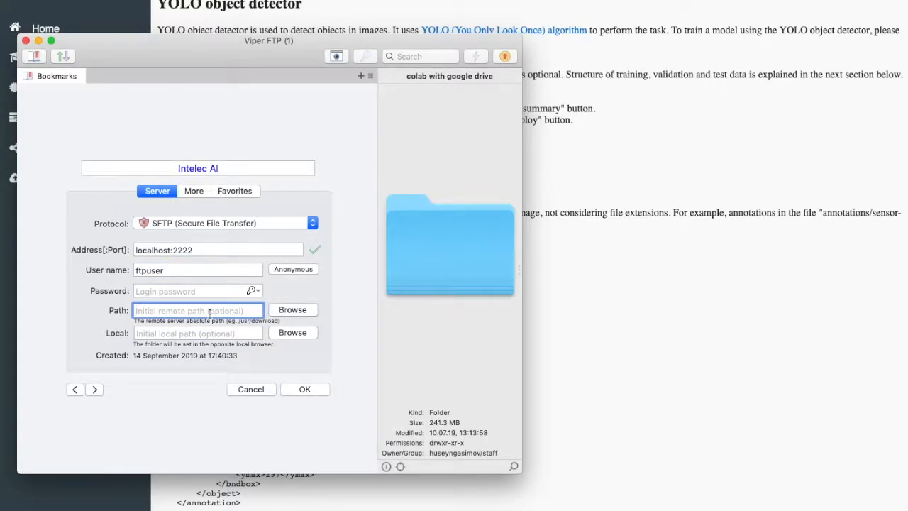
{"action": "type", "text": "/"}
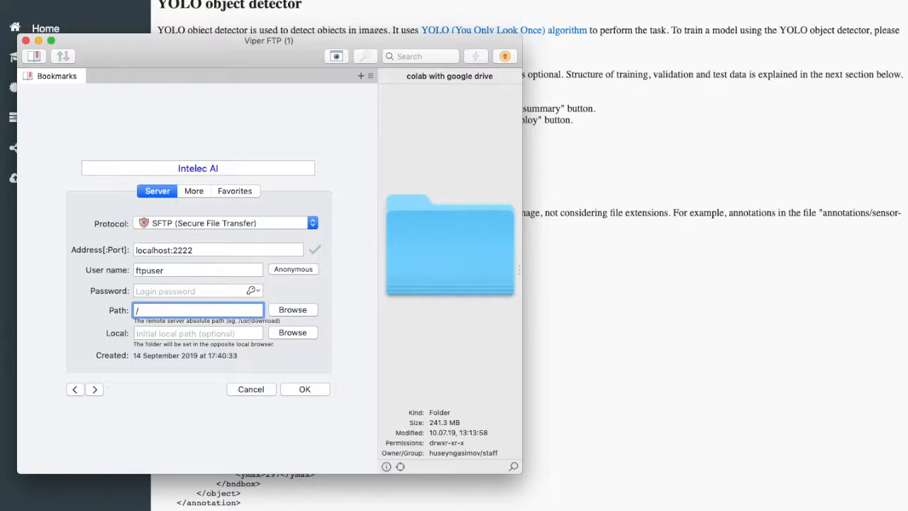
{"action": "mouse_move", "coordinate": [294, 381]}
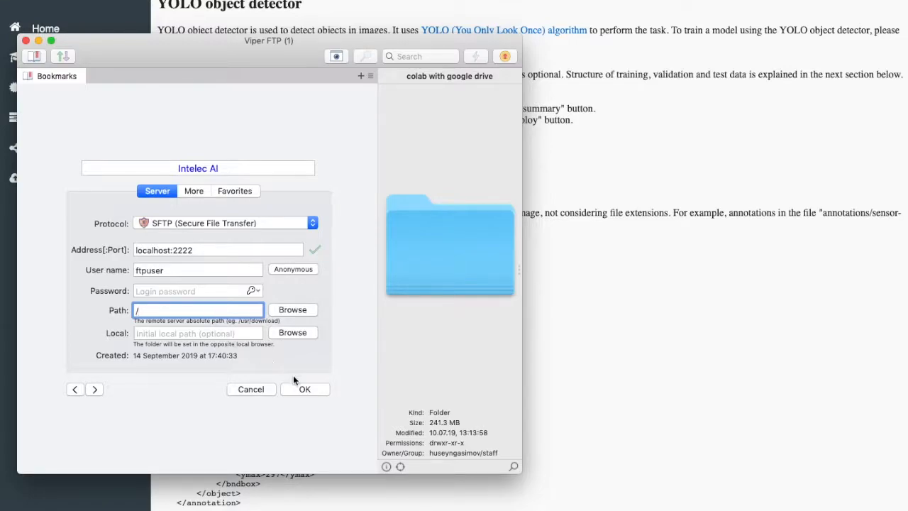
{"action": "left_click", "coordinate": [304, 388]}
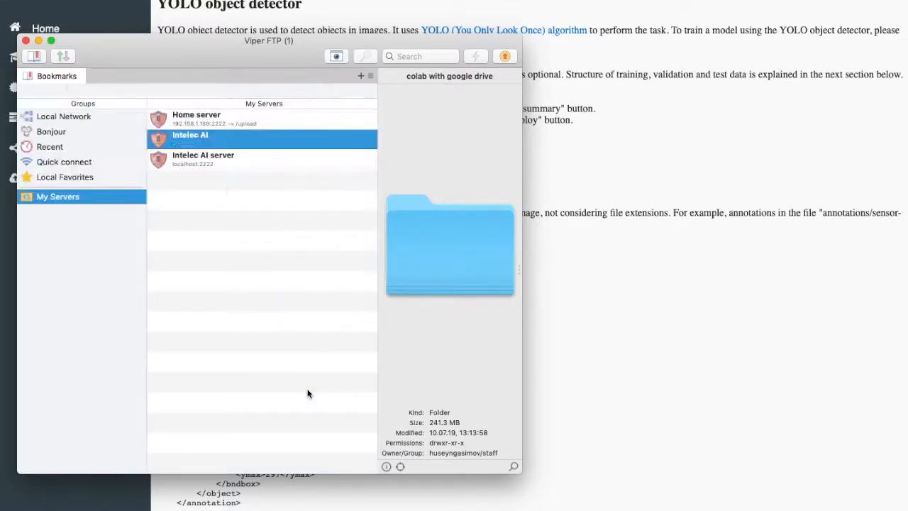
Connect to the Intelec AI server, entering the ftpuser password and retrying the login.
{"action": "double_click", "coordinate": [238, 139]}
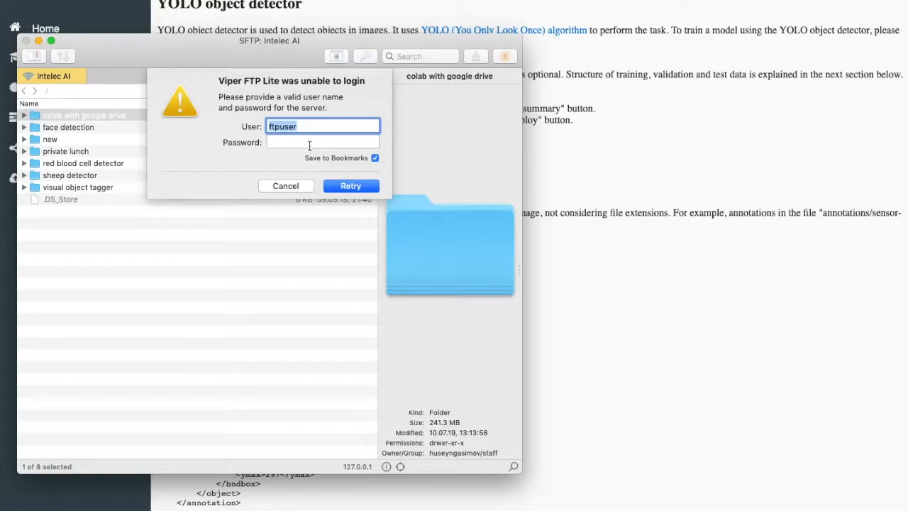
{"action": "left_click", "coordinate": [321, 142]}
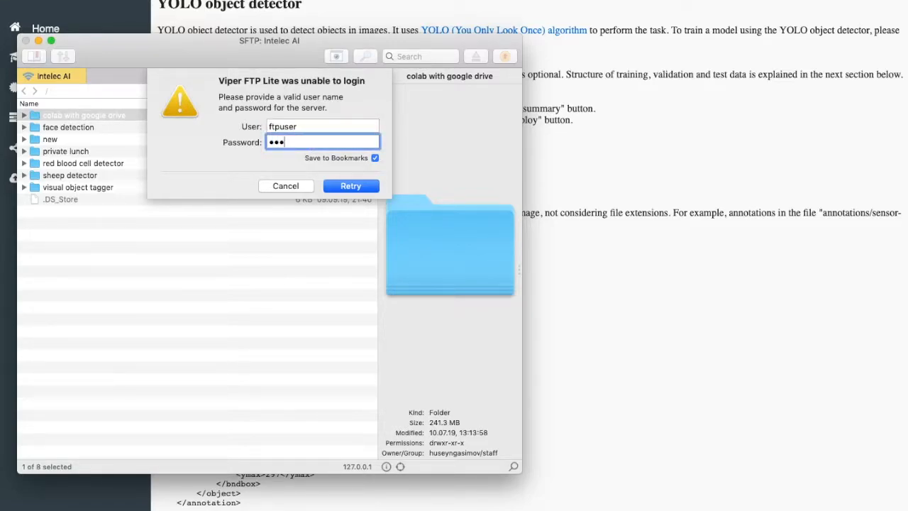
{"action": "type", "text": "•"}
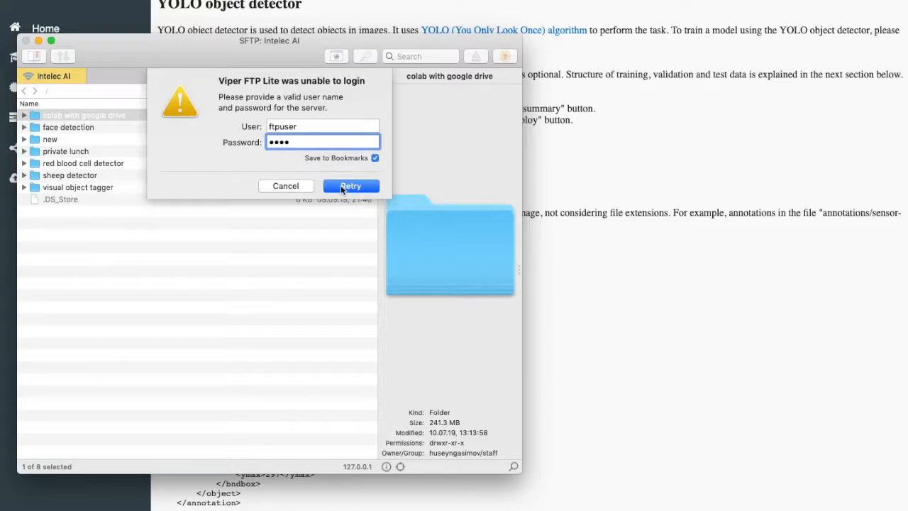
{"action": "left_click", "coordinate": [349, 185]}
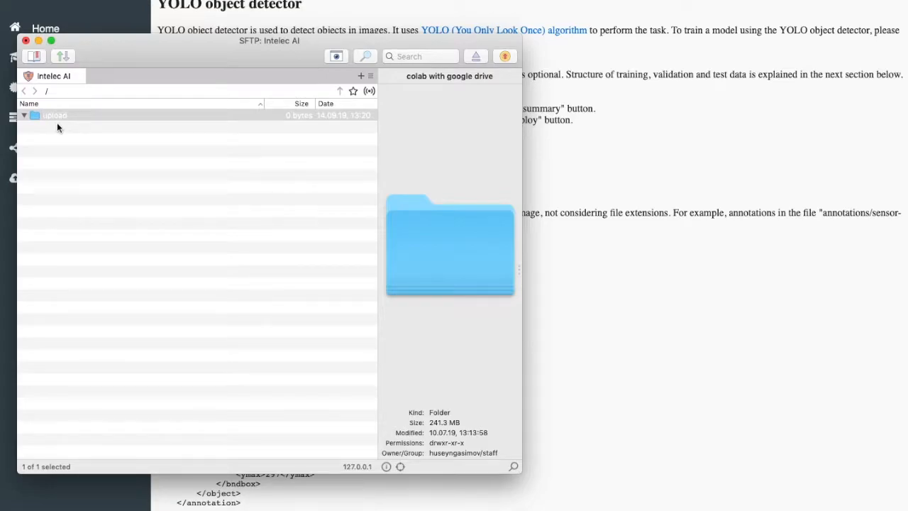
{"action": "mouse_move", "coordinate": [75, 86]}
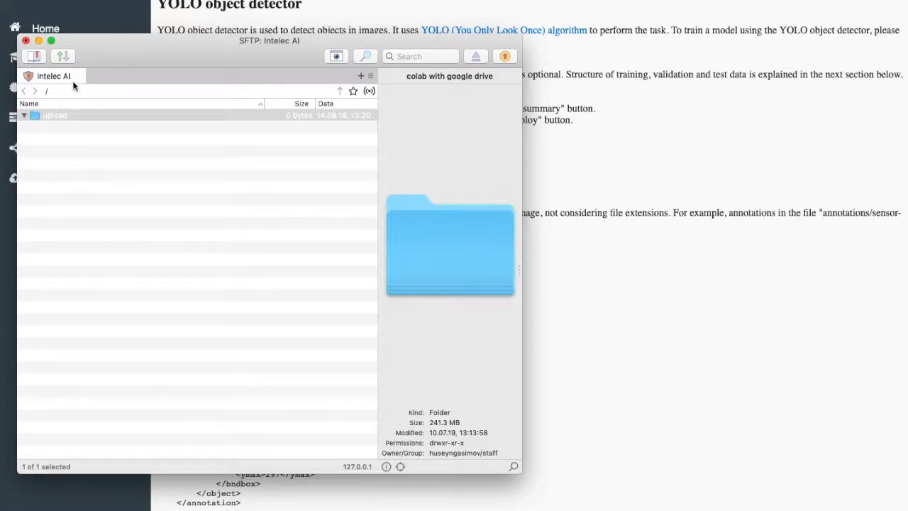
{"action": "mouse_move", "coordinate": [100, 101]}
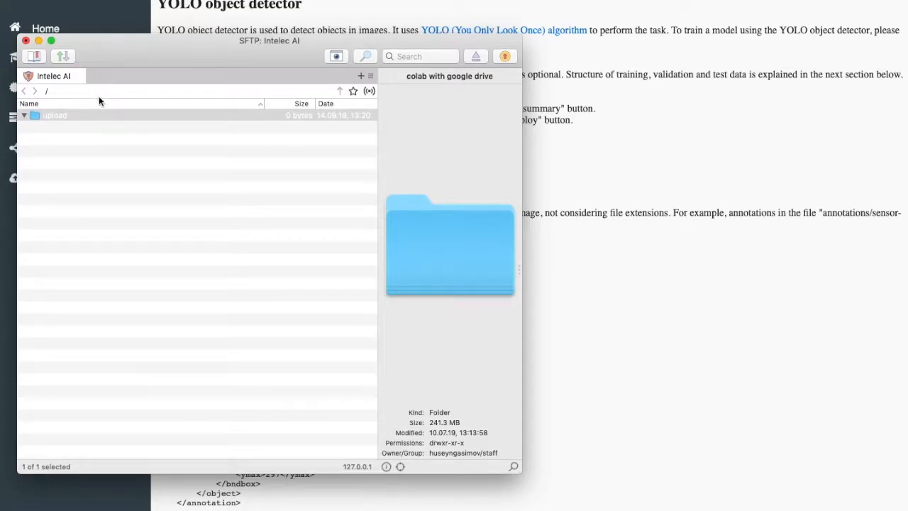
{"action": "mouse_move", "coordinate": [148, 72]}
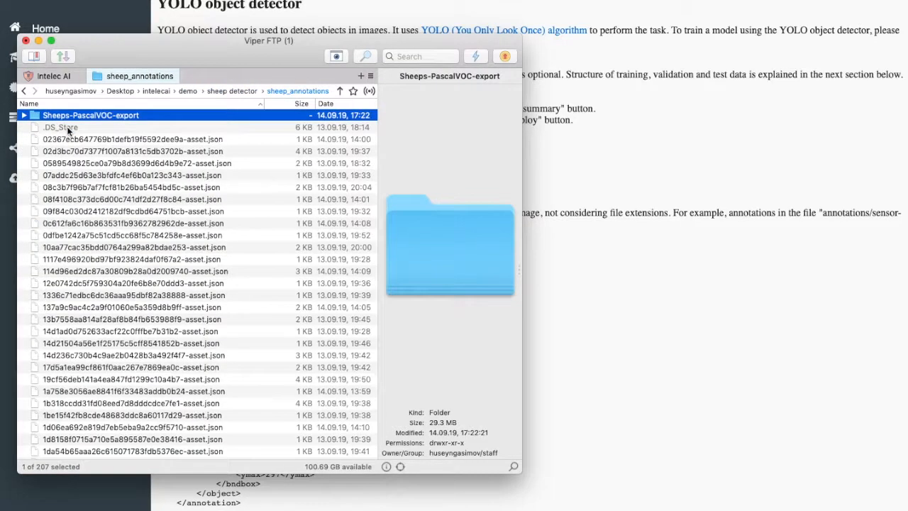
{"action": "mouse_move", "coordinate": [78, 118]}
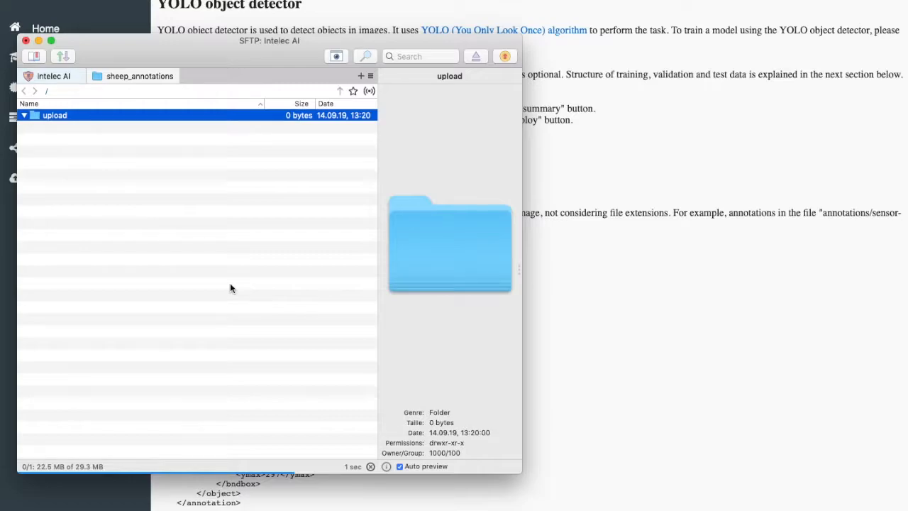
Expand upload and Sheeps-PascalVOC-export to check the uploaded subfolders.
{"action": "left_click", "coordinate": [23, 115]}
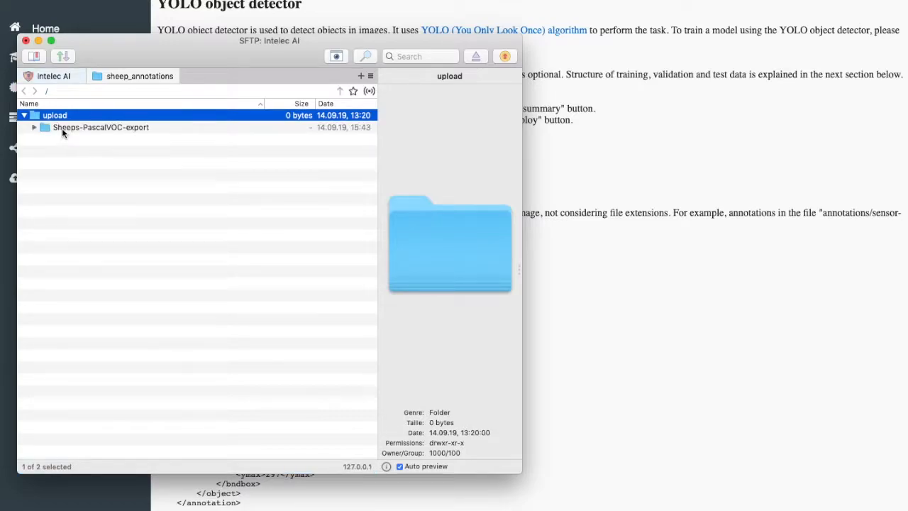
{"action": "left_click", "coordinate": [34, 127]}
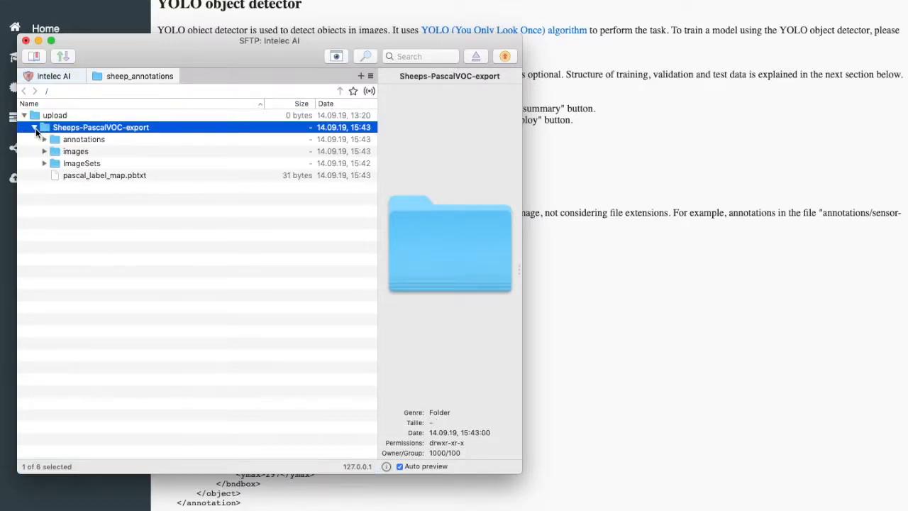
{"action": "left_click", "coordinate": [34, 127]}
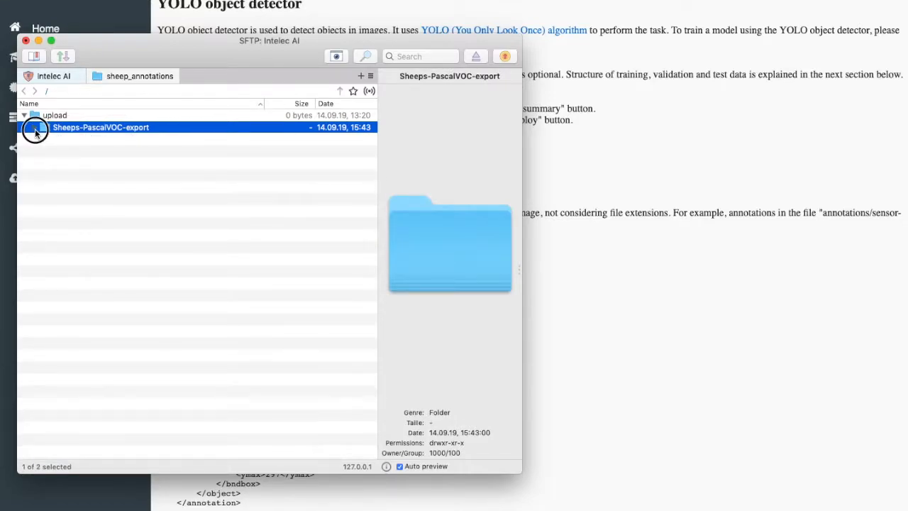
{"action": "left_click", "coordinate": [34, 127]}
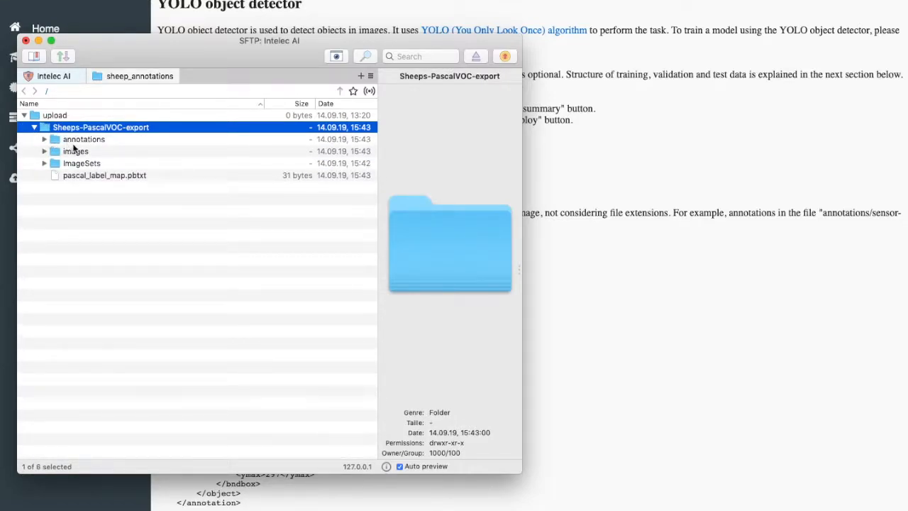
{"action": "mouse_move", "coordinate": [425, 216]}
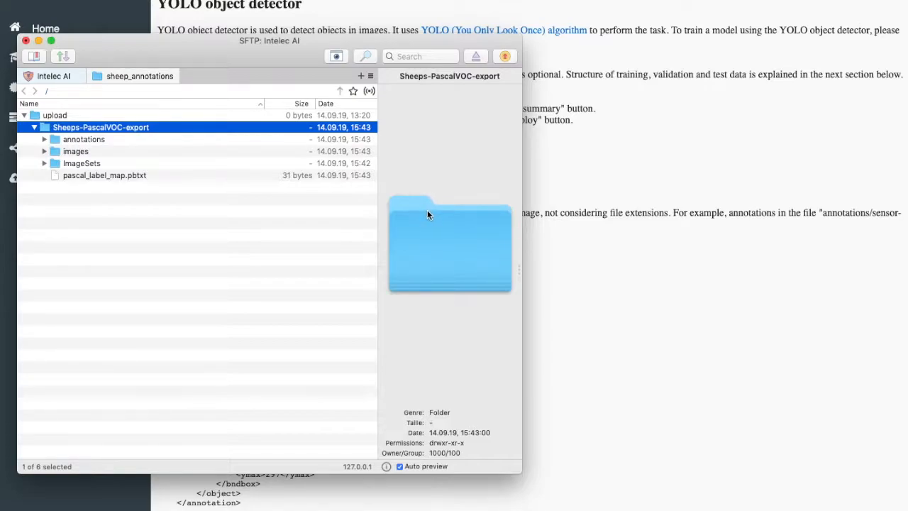
{"action": "mouse_move", "coordinate": [499, 193]}
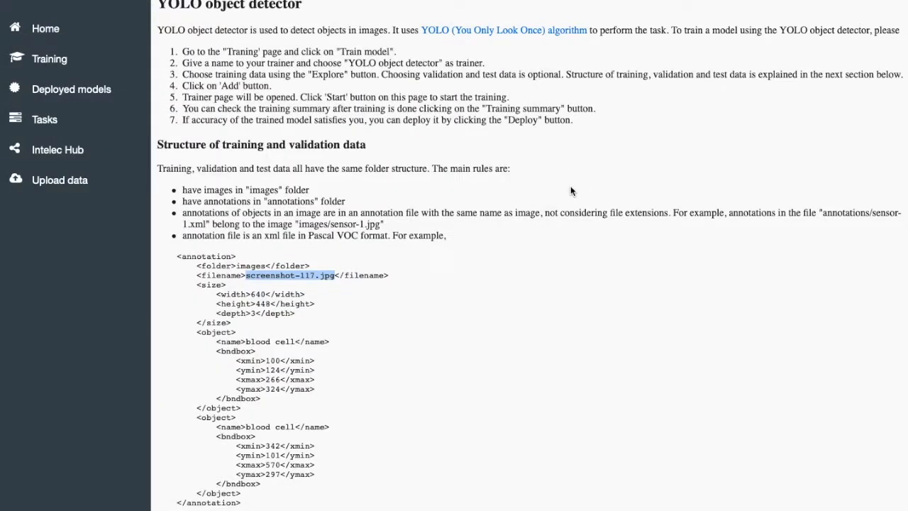
{"action": "scroll", "scroll_direction": "down", "scroll_amount": 3}
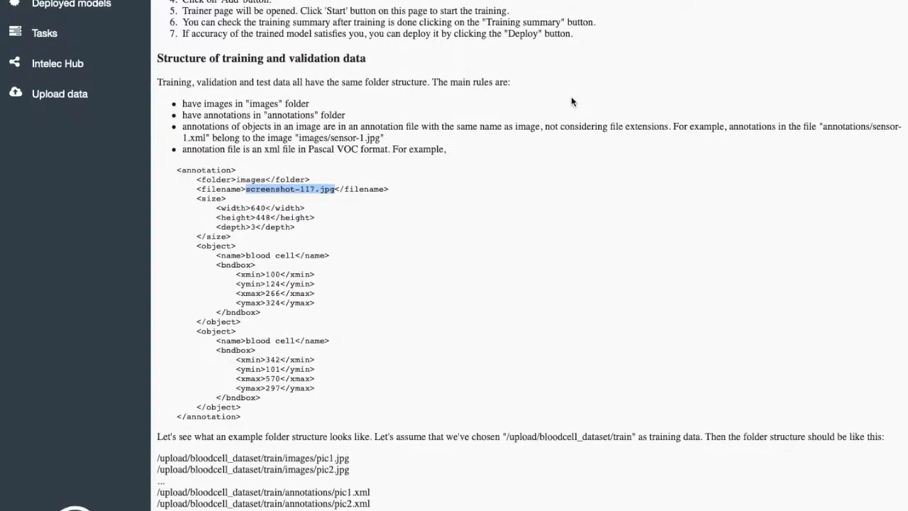
{"action": "scroll", "scroll_direction": "down", "scroll_amount": 3}
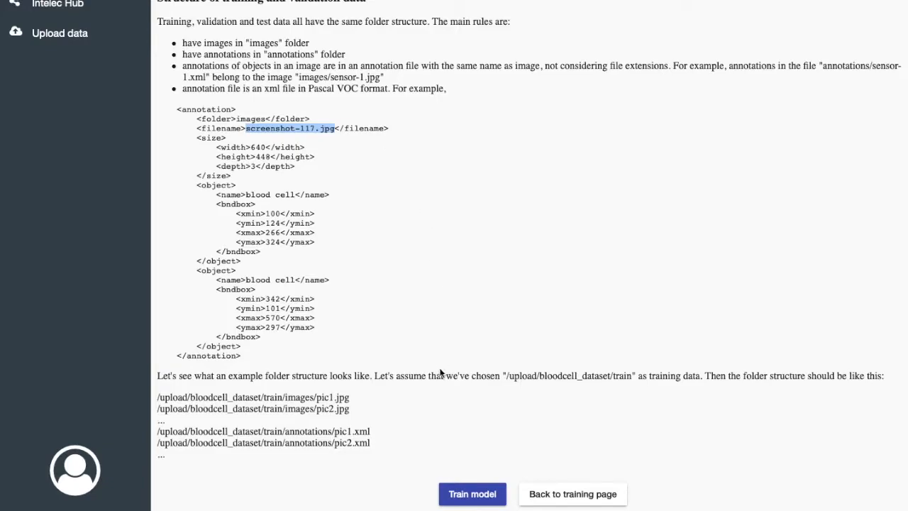
Start a new YOLO object detector training model named 'Sheep detector'.
{"action": "left_click", "coordinate": [471, 494]}
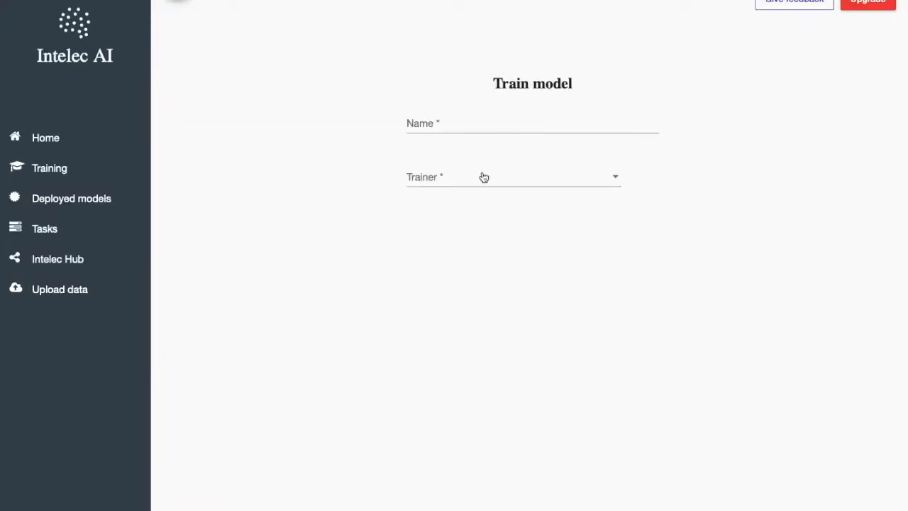
{"action": "left_click", "coordinate": [511, 177]}
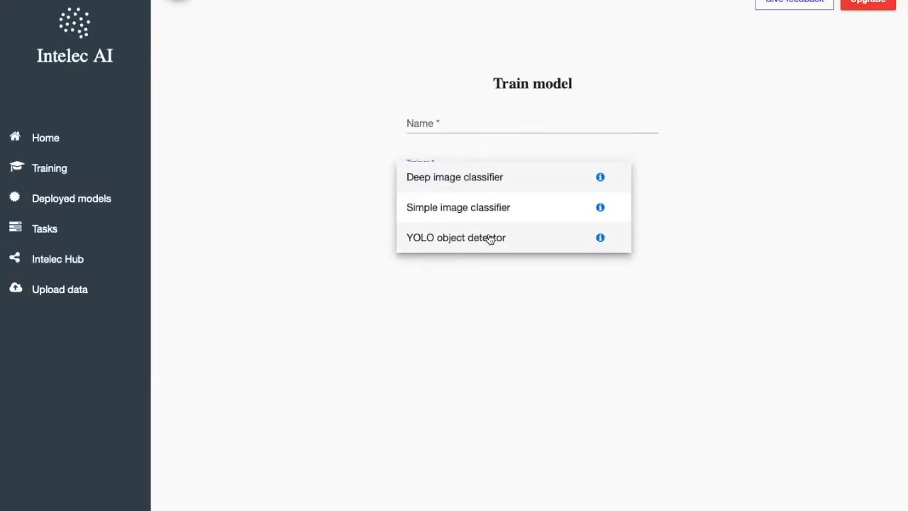
{"action": "left_click", "coordinate": [455, 237]}
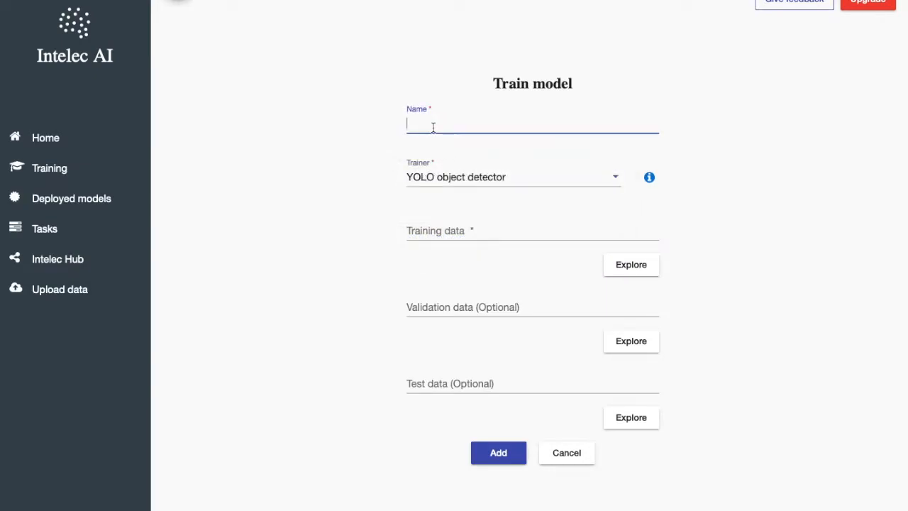
{"action": "type", "text": "Sheep"}
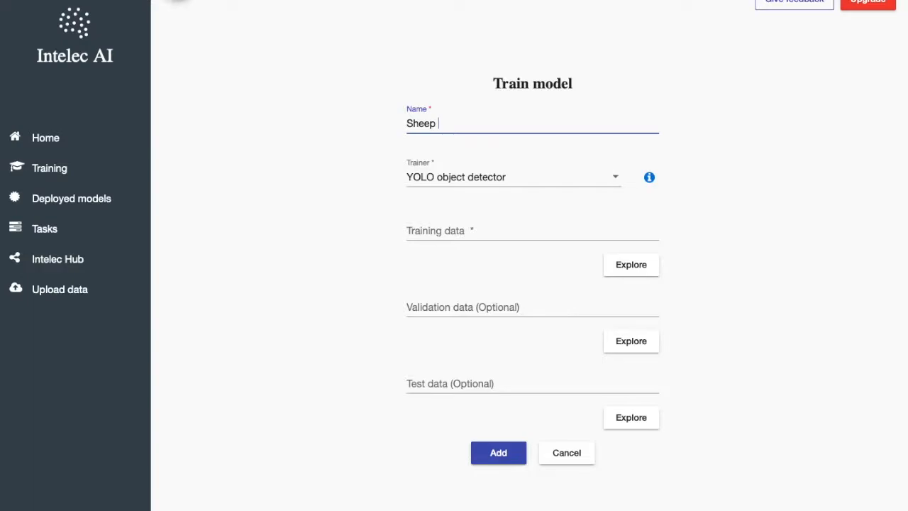
{"action": "type", "text": "detector"}
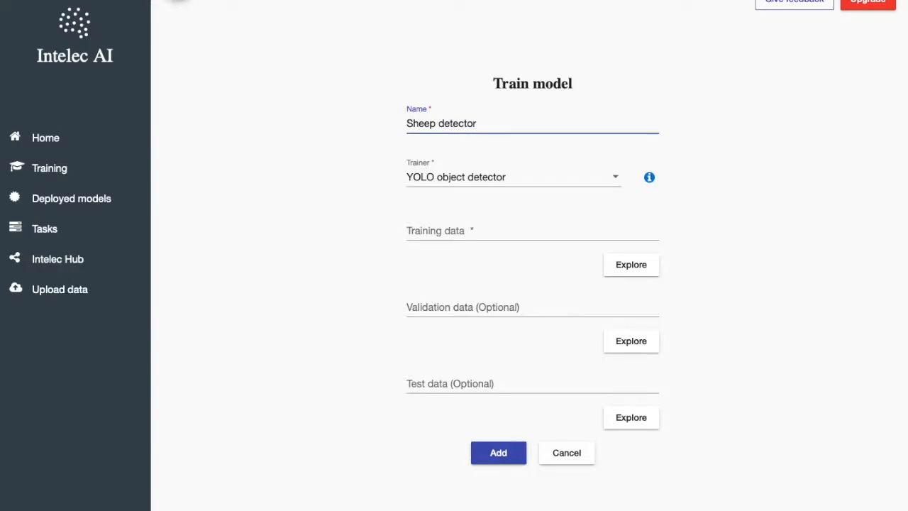
Set training data to /upload/Sheeps-PascalVOC-export and add the trainer.
{"action": "left_click", "coordinate": [630, 264]}
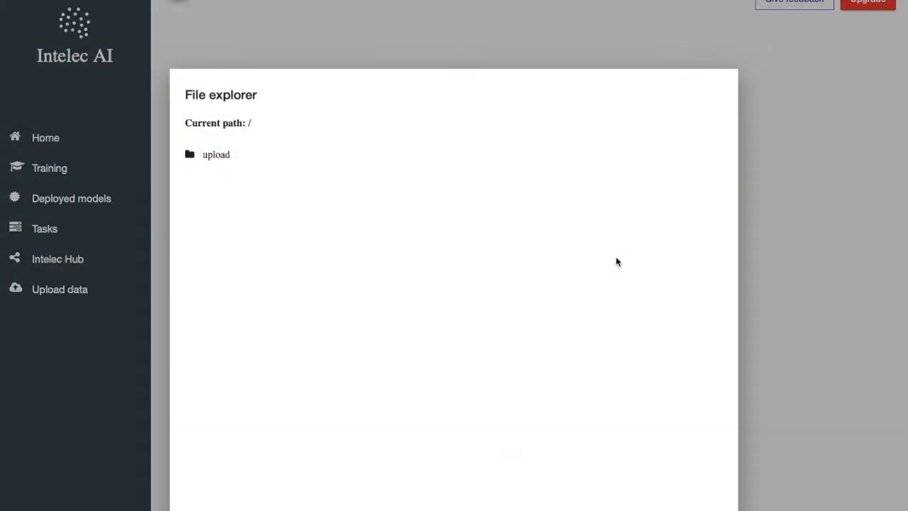
{"action": "left_click", "coordinate": [216, 154]}
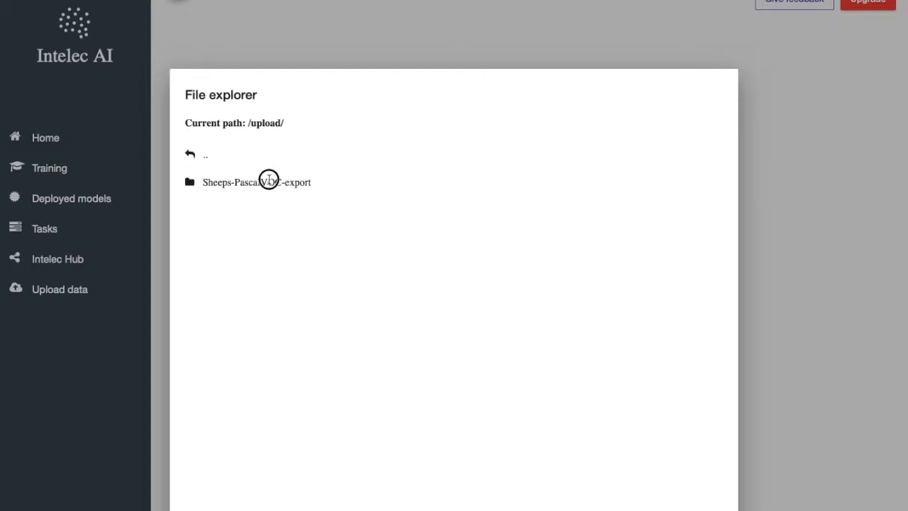
{"action": "left_click", "coordinate": [256, 181]}
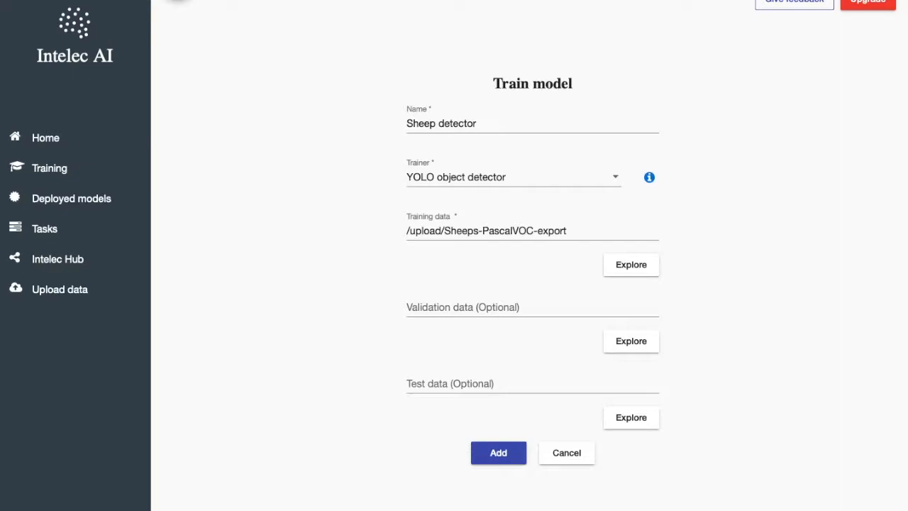
{"action": "mouse_move", "coordinate": [514, 484]}
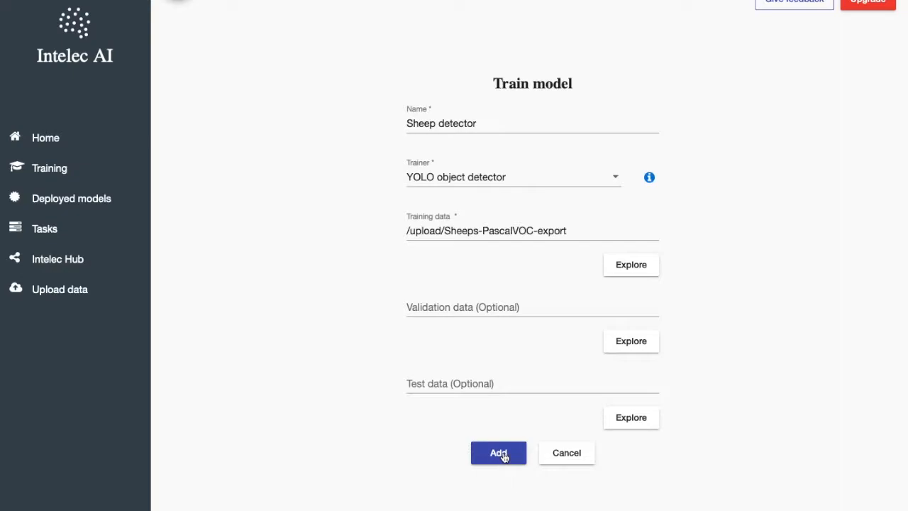
{"action": "left_click", "coordinate": [497, 453]}
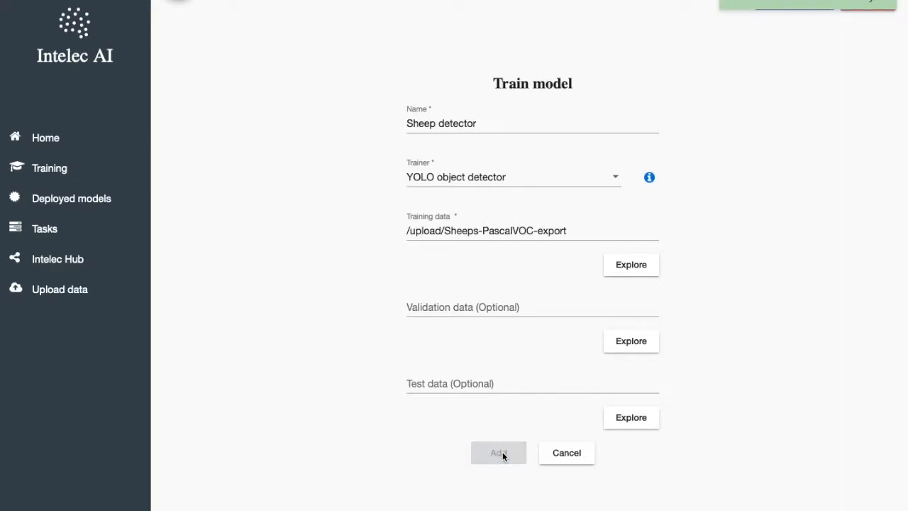
Start training the Sheep detector model and confirm running it.
{"action": "left_click", "coordinate": [498, 452]}
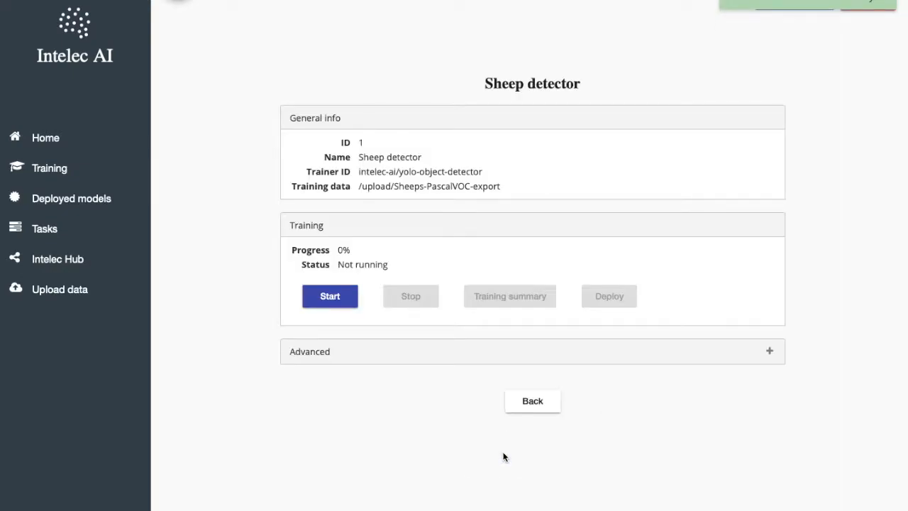
{"action": "mouse_move", "coordinate": [462, 388]}
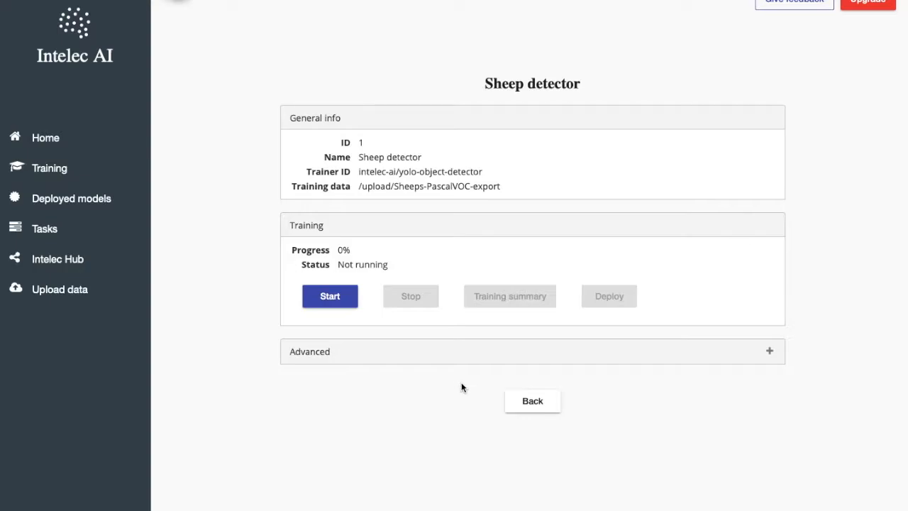
{"action": "mouse_move", "coordinate": [368, 328]}
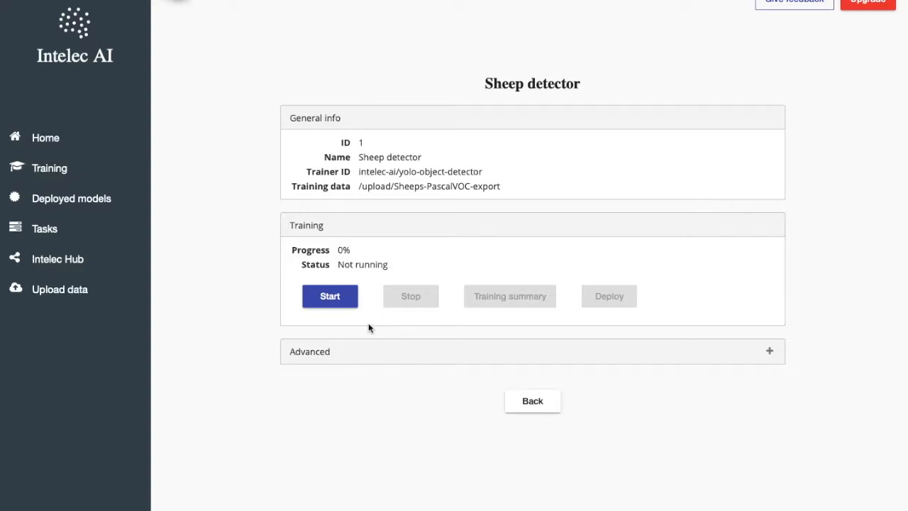
{"action": "left_click", "coordinate": [329, 296]}
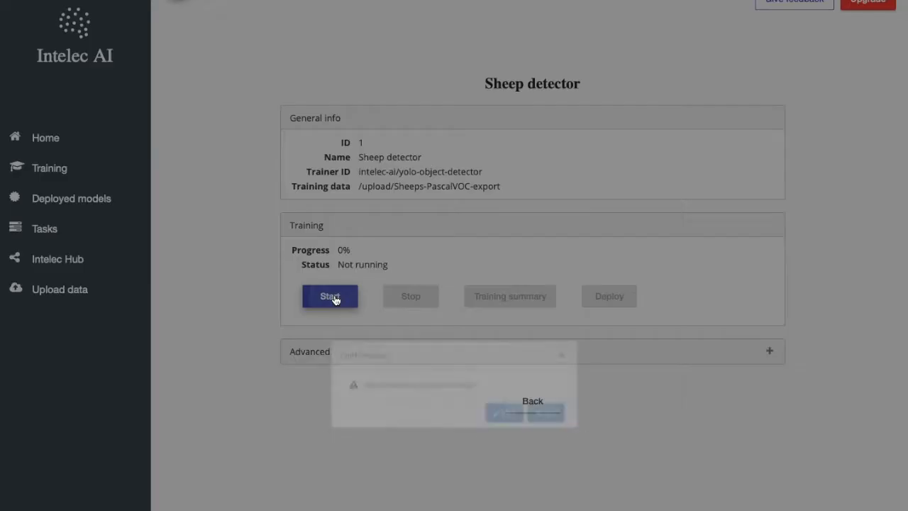
{"action": "left_click", "coordinate": [329, 296]}
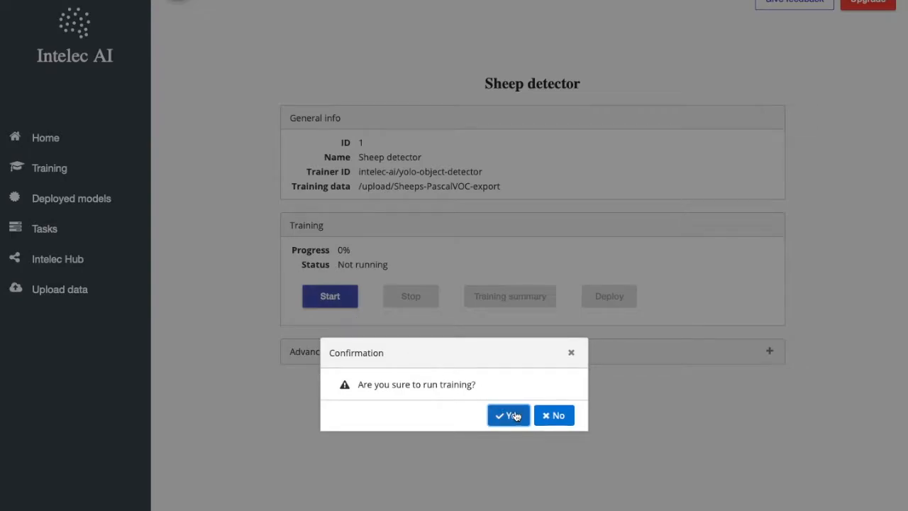
{"action": "left_click", "coordinate": [507, 415]}
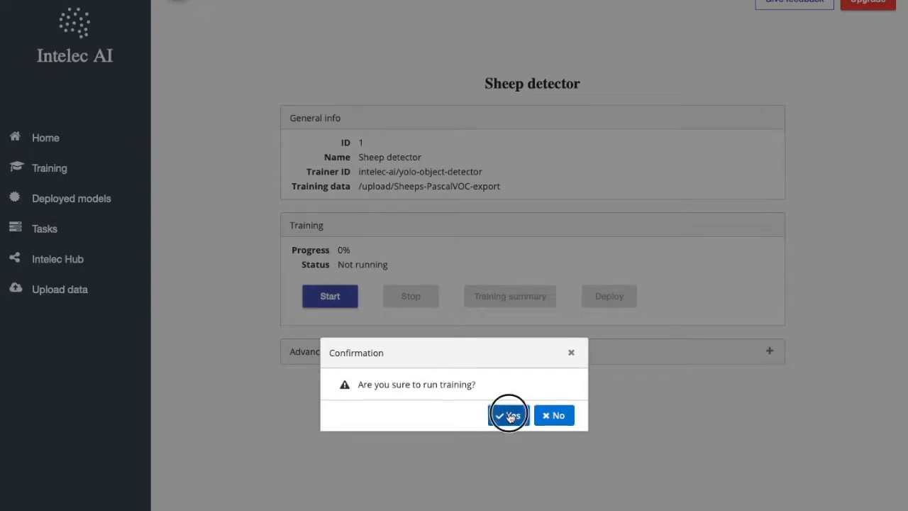
{"action": "left_click", "coordinate": [507, 415]}
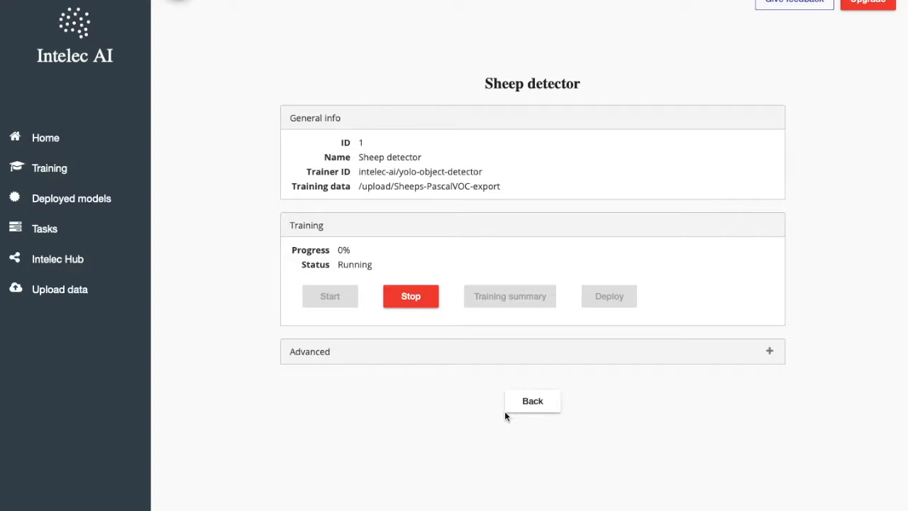
{"action": "mouse_move", "coordinate": [461, 395]}
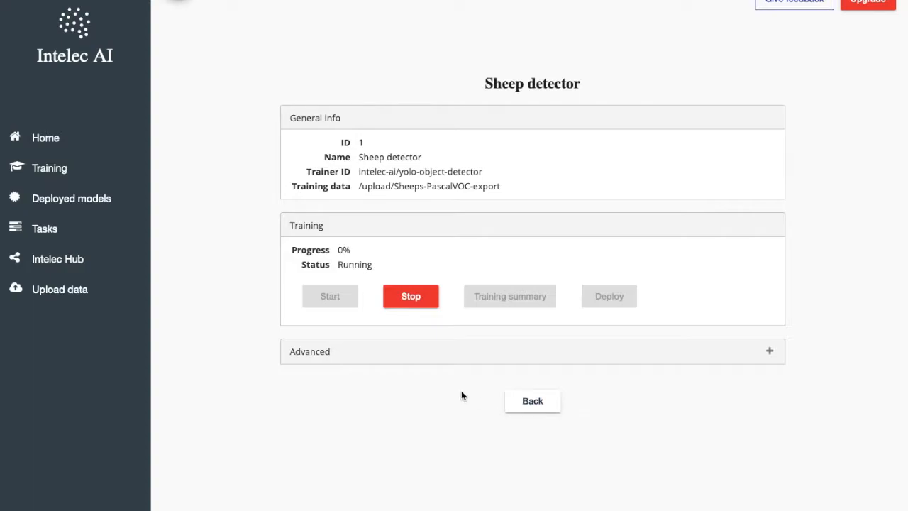
{"action": "mouse_move", "coordinate": [456, 396]}
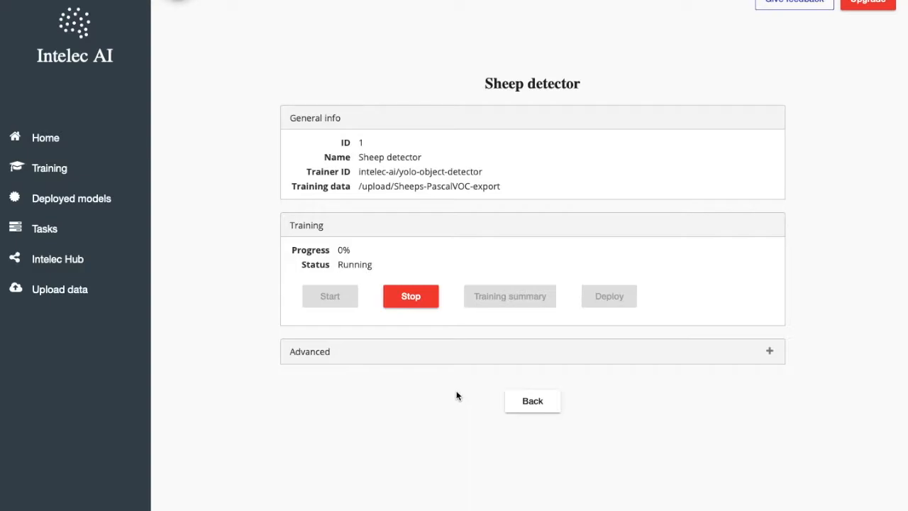
{"action": "mouse_move", "coordinate": [337, 261]}
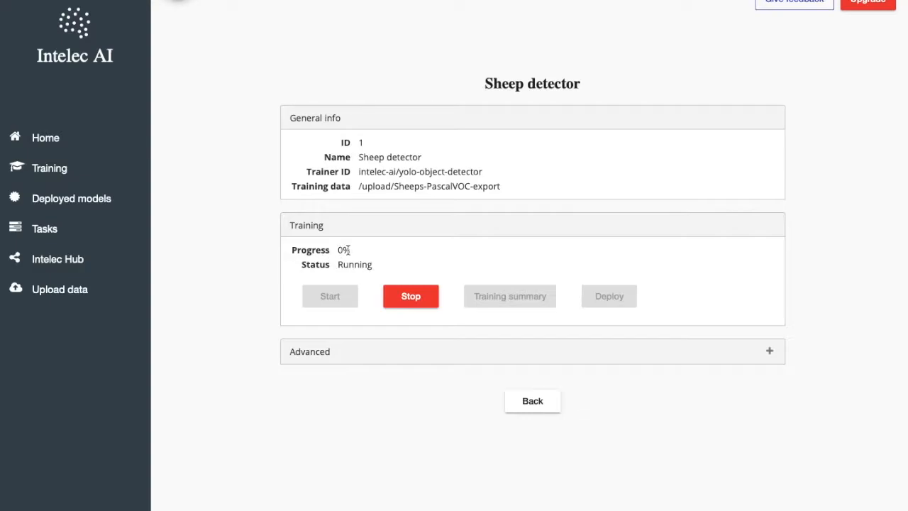
{"action": "mouse_move", "coordinate": [358, 256]}
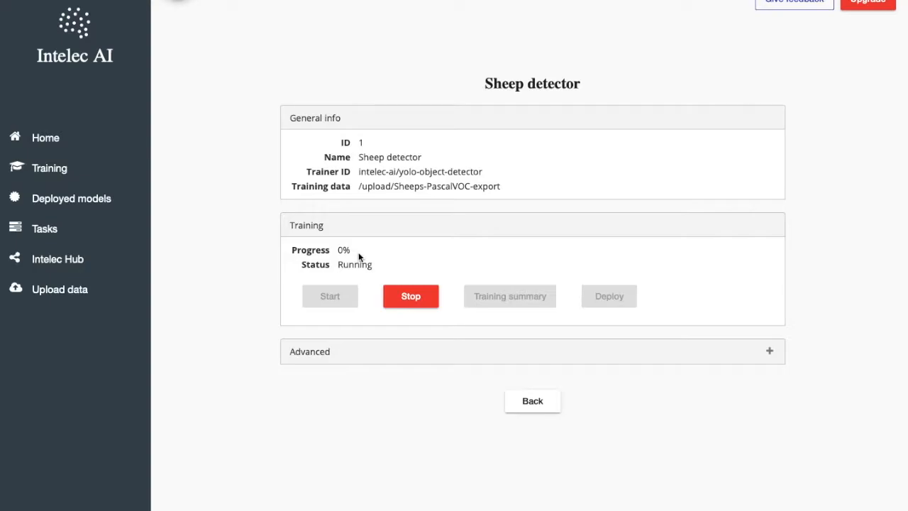
{"action": "mouse_move", "coordinate": [375, 247]}
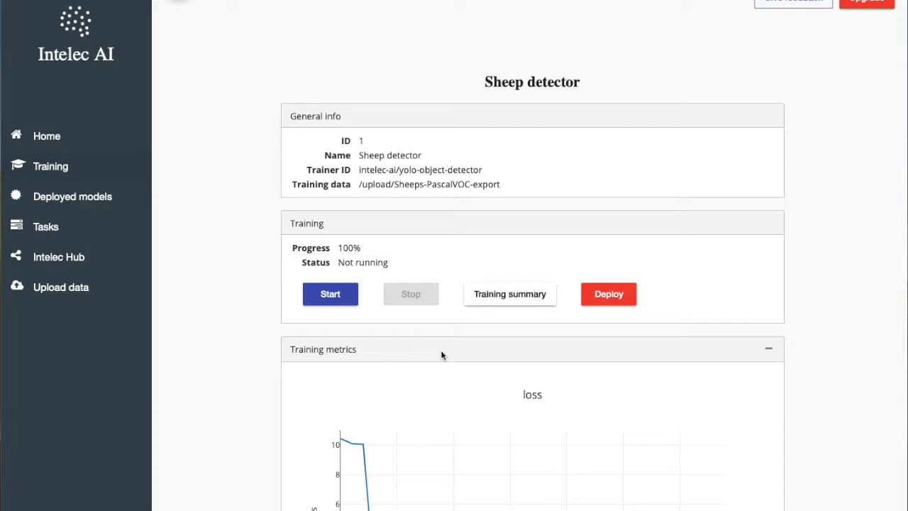
{"action": "mouse_move", "coordinate": [505, 332]}
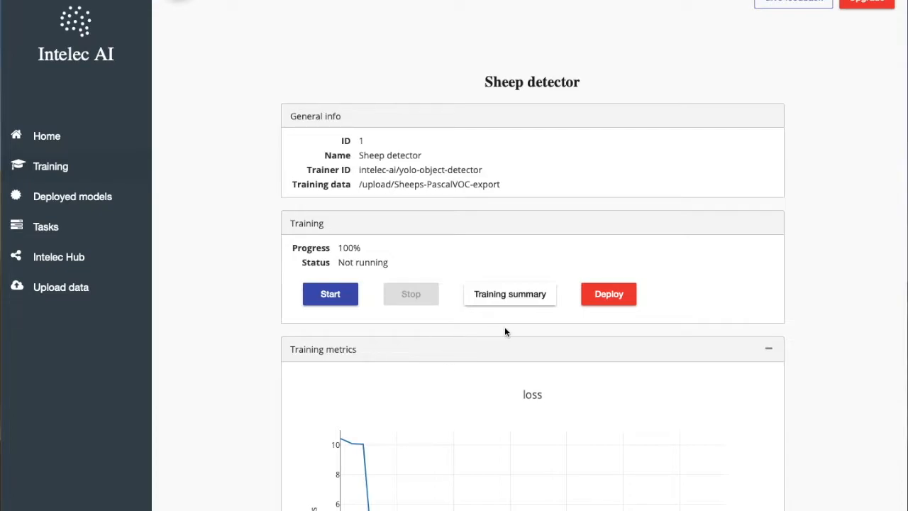
{"action": "mouse_move", "coordinate": [509, 294]}
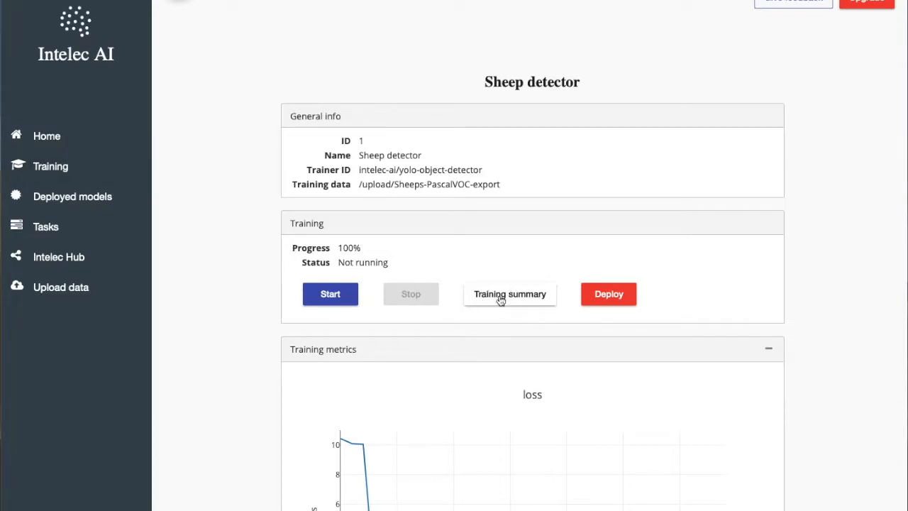
Check the training summary's validation mAP of 0.5246, then review the loss charts.
{"action": "left_click", "coordinate": [509, 294]}
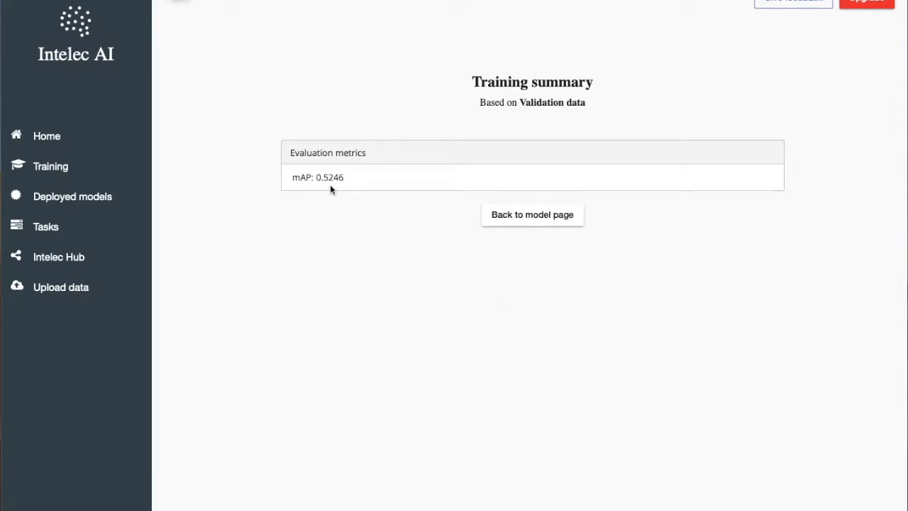
{"action": "mouse_move", "coordinate": [298, 190]}
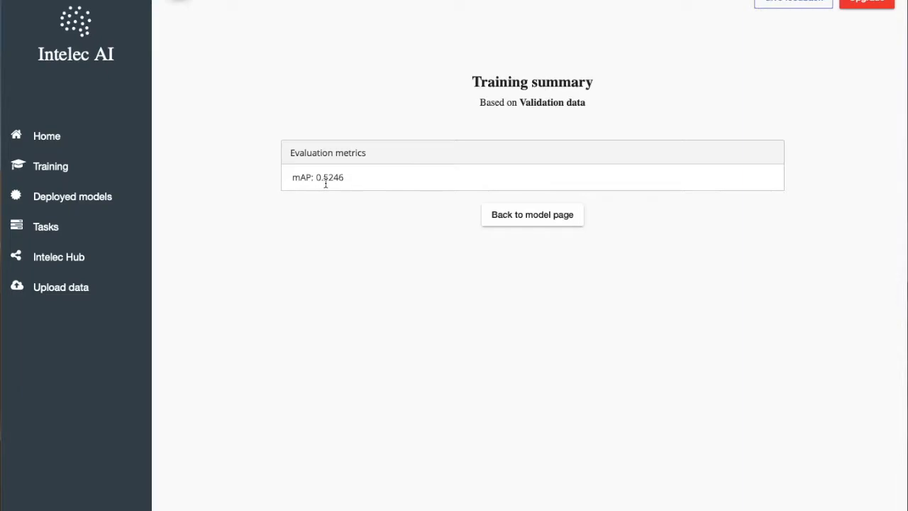
{"action": "mouse_move", "coordinate": [328, 186]}
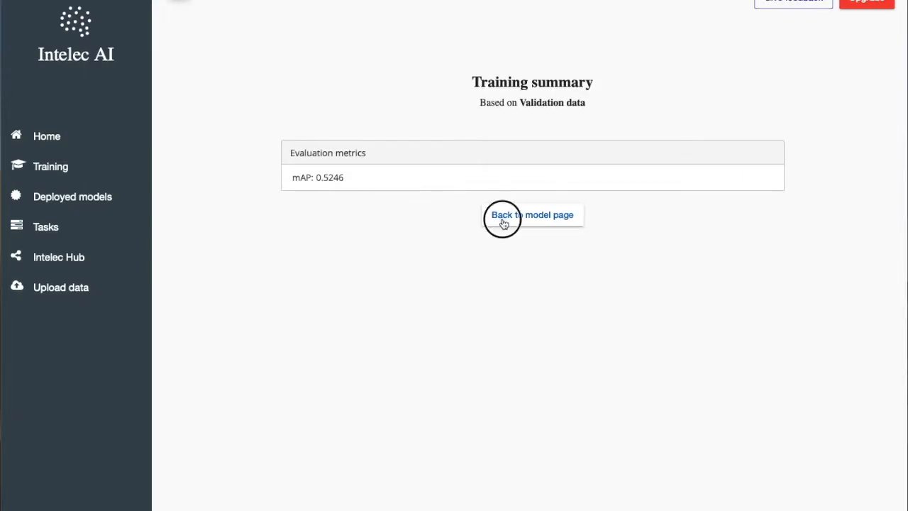
{"action": "left_click", "coordinate": [531, 215]}
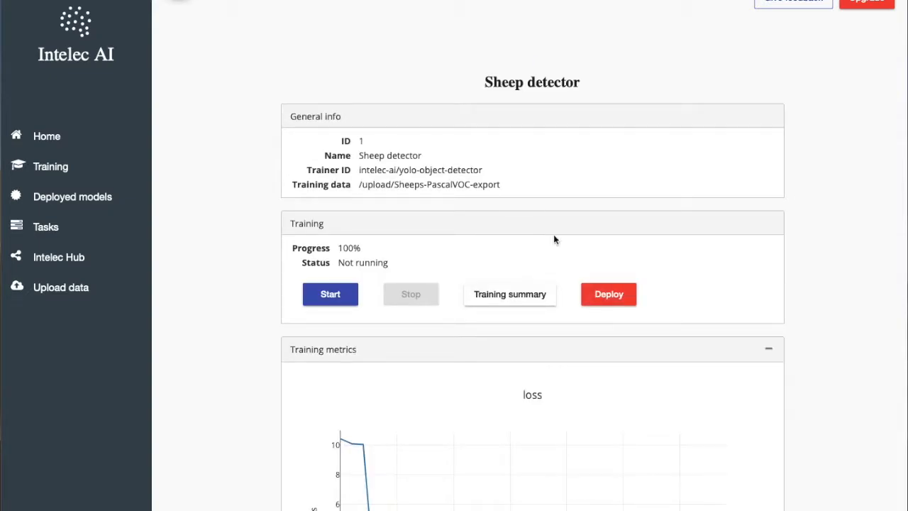
{"action": "scroll", "scroll_direction": "down", "scroll_amount": 3}
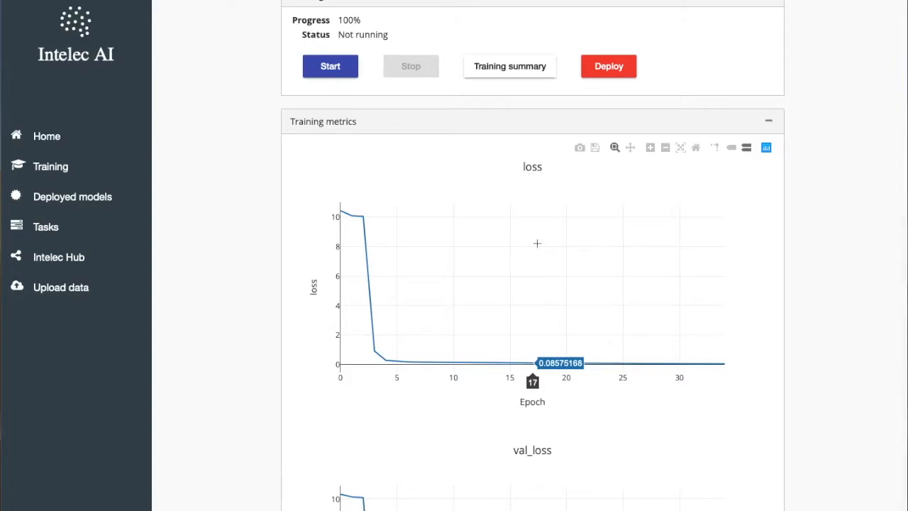
{"action": "mouse_move", "coordinate": [656, 336]}
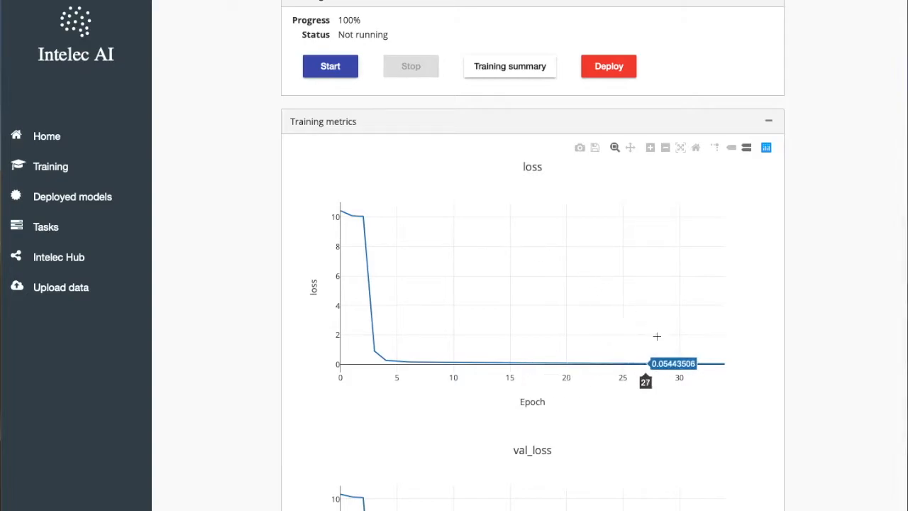
{"action": "scroll", "scroll_direction": "up", "scroll_amount": 3}
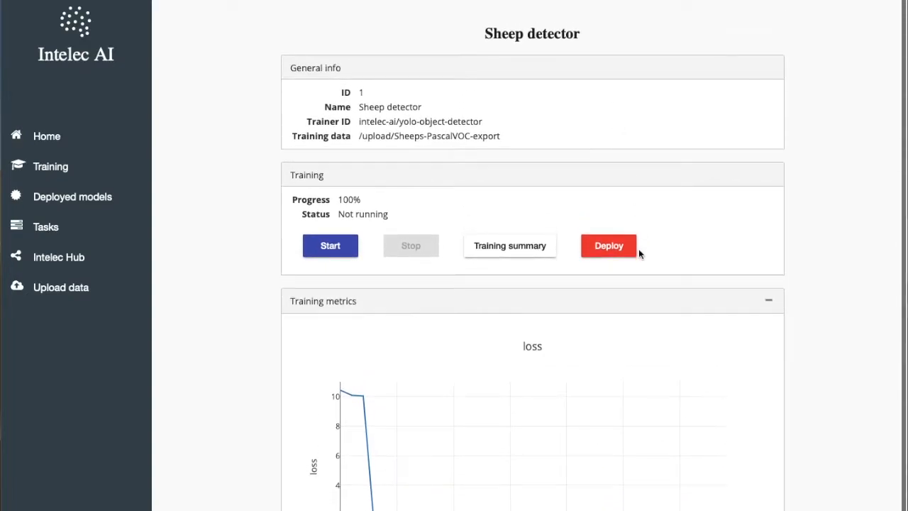
Deploy the Sheep detector and run inference on 4.jpg, detecting a sheep at 0.42.
{"action": "left_click", "coordinate": [608, 246]}
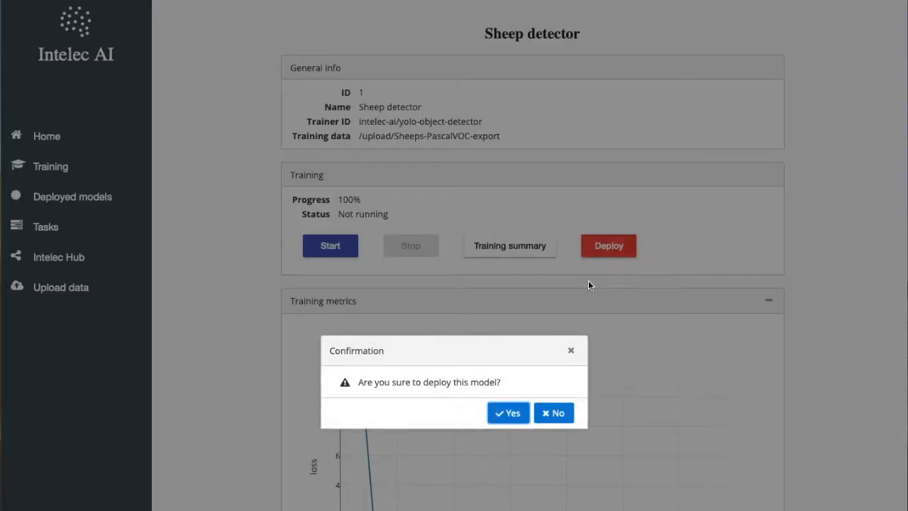
{"action": "left_click", "coordinate": [508, 412]}
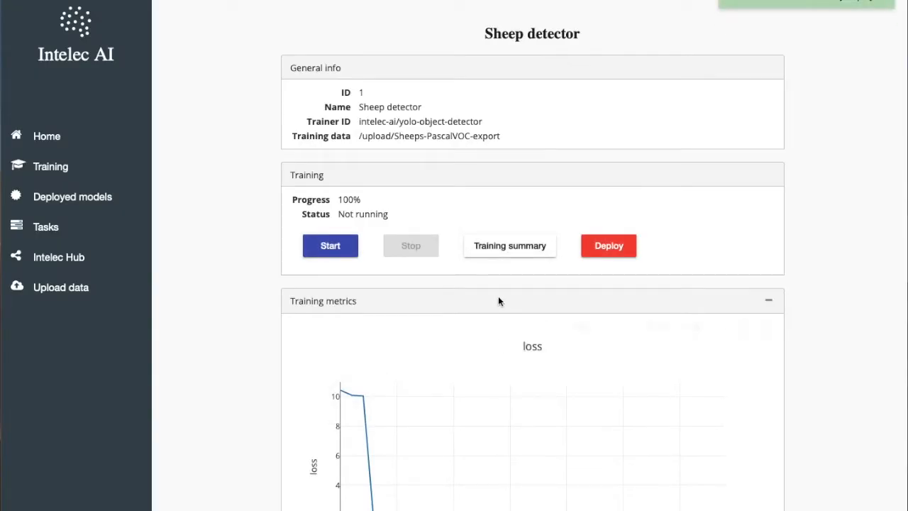
{"action": "left_click", "coordinate": [608, 244]}
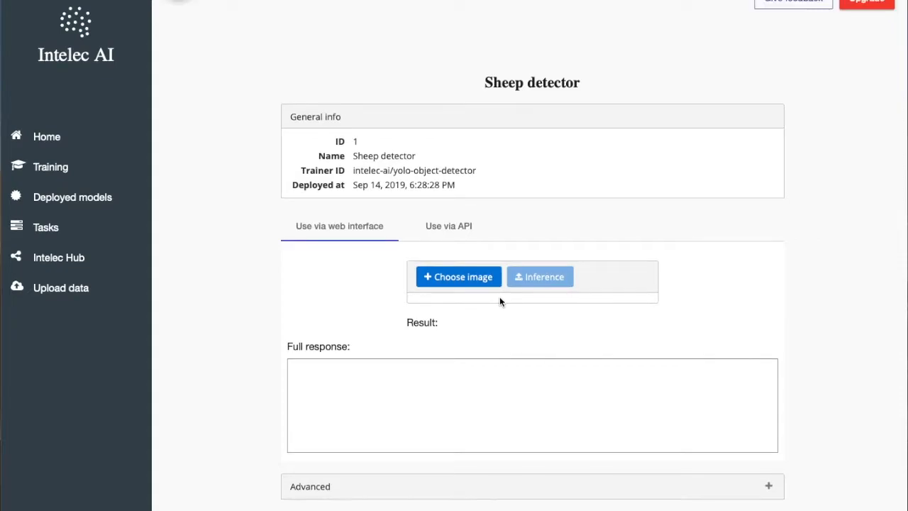
{"action": "mouse_move", "coordinate": [210, 169]}
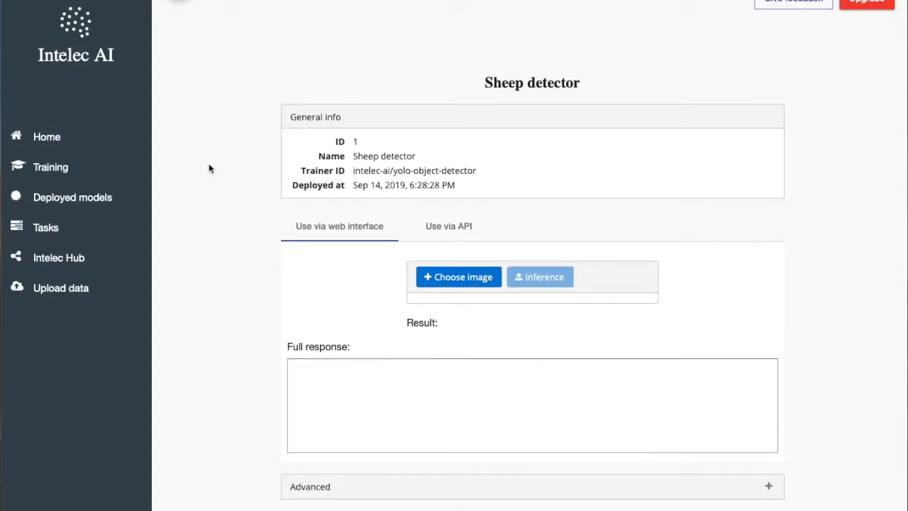
{"action": "mouse_move", "coordinate": [203, 168]}
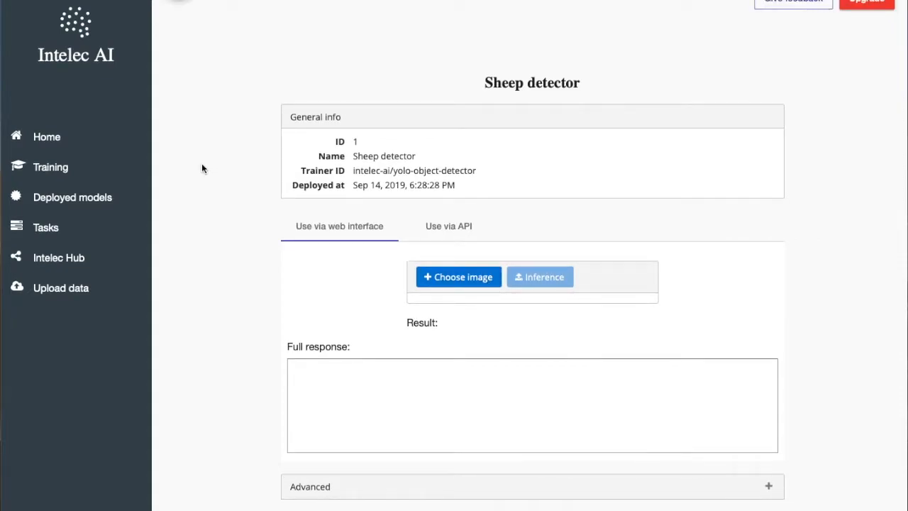
{"action": "mouse_move", "coordinate": [458, 277]}
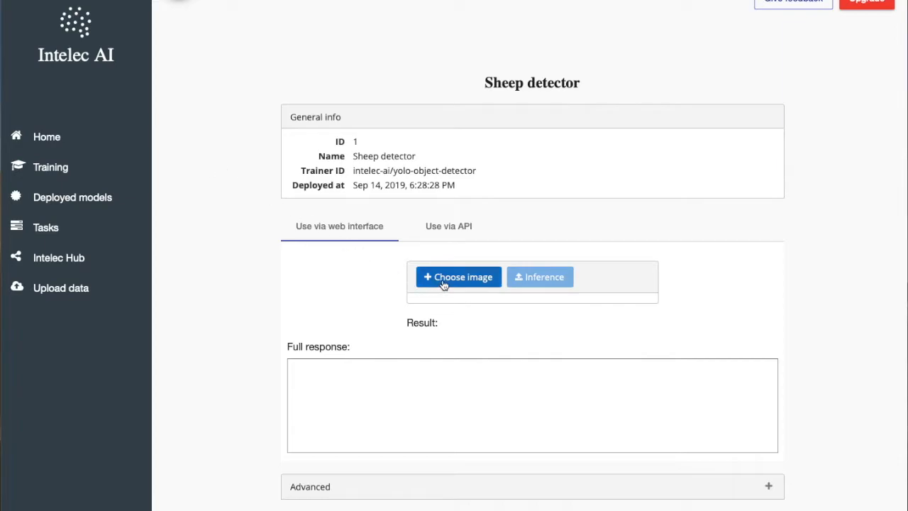
{"action": "left_click", "coordinate": [458, 277]}
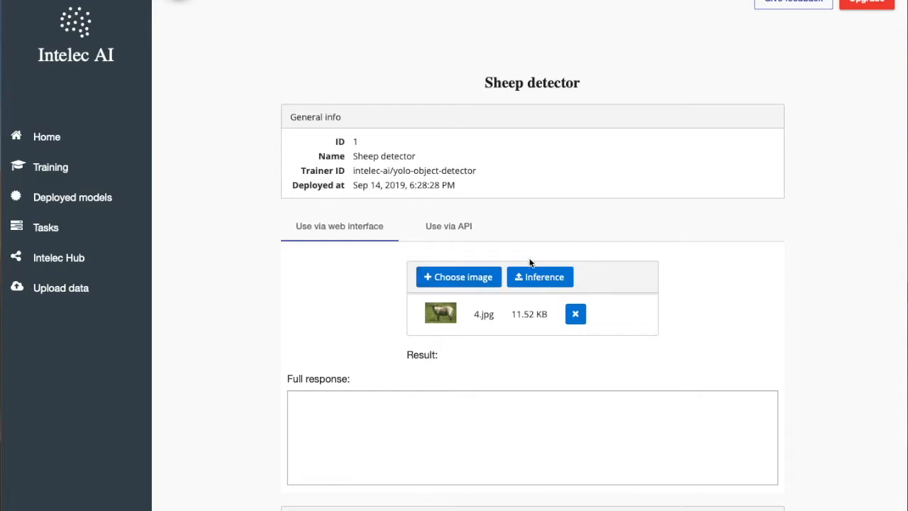
{"action": "left_click", "coordinate": [539, 277]}
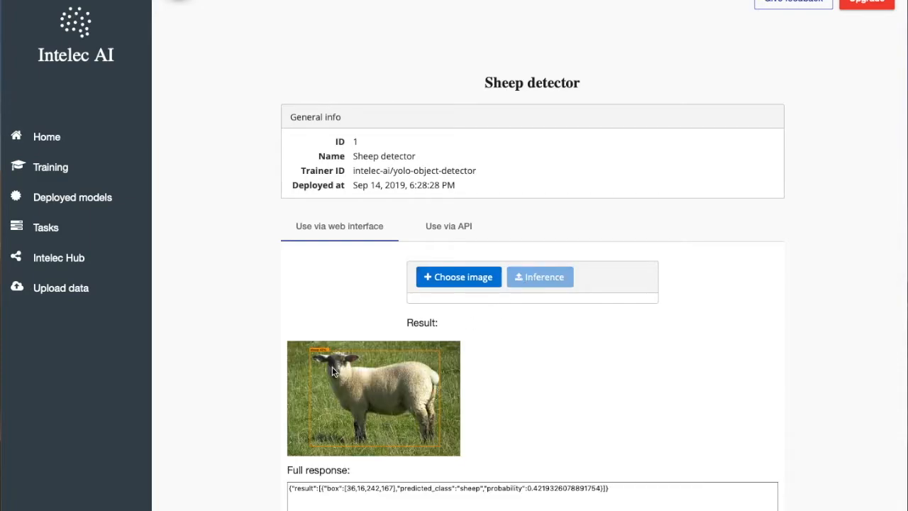
{"action": "mouse_move", "coordinate": [426, 388]}
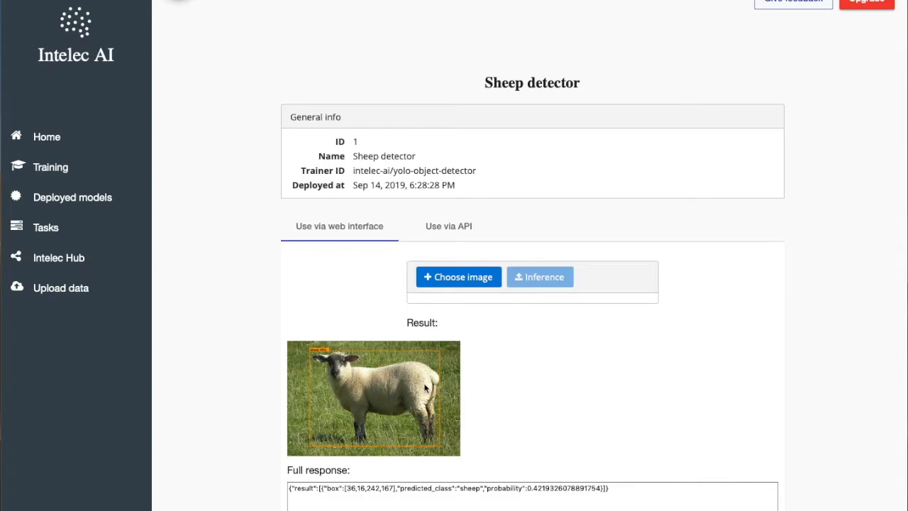